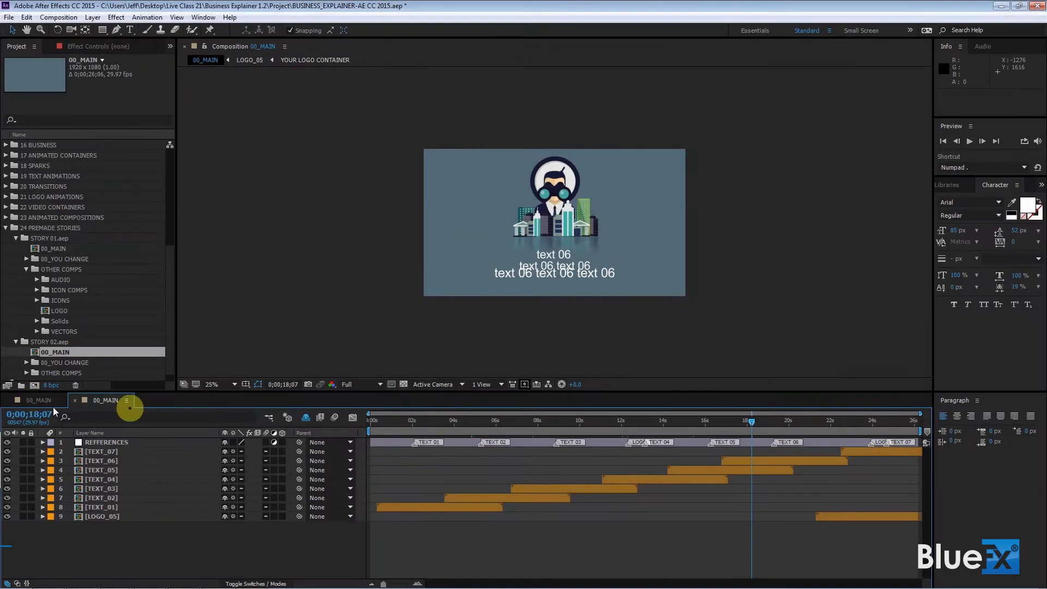
- Return to the 00_MAIN timeline, close the nested comp and move the playhead to the opening globe scene
{"action": "left_click", "coordinate": [36, 400]}
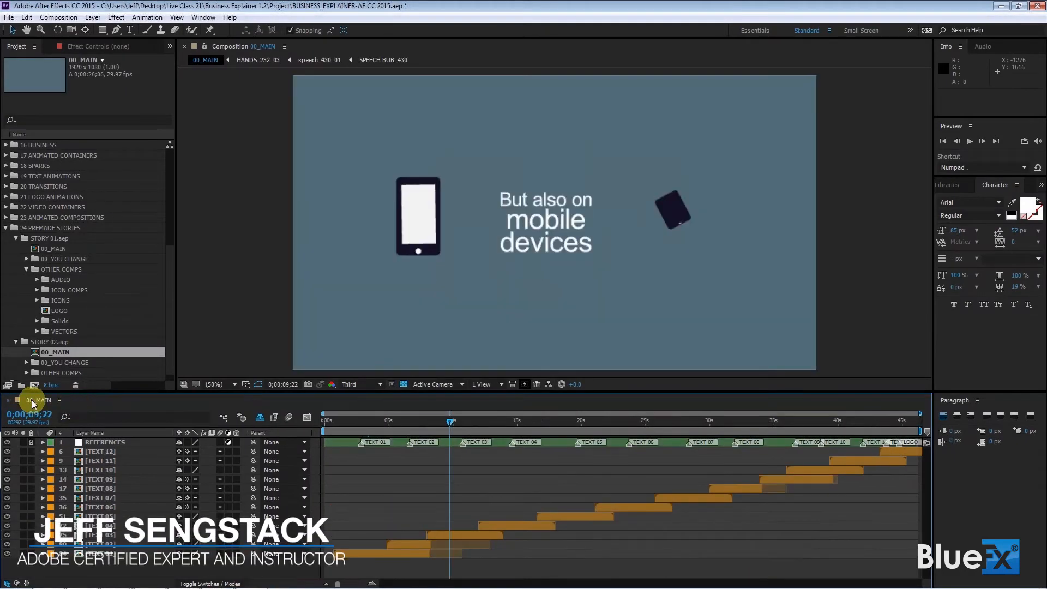
{"action": "left_click", "coordinate": [260, 417]}
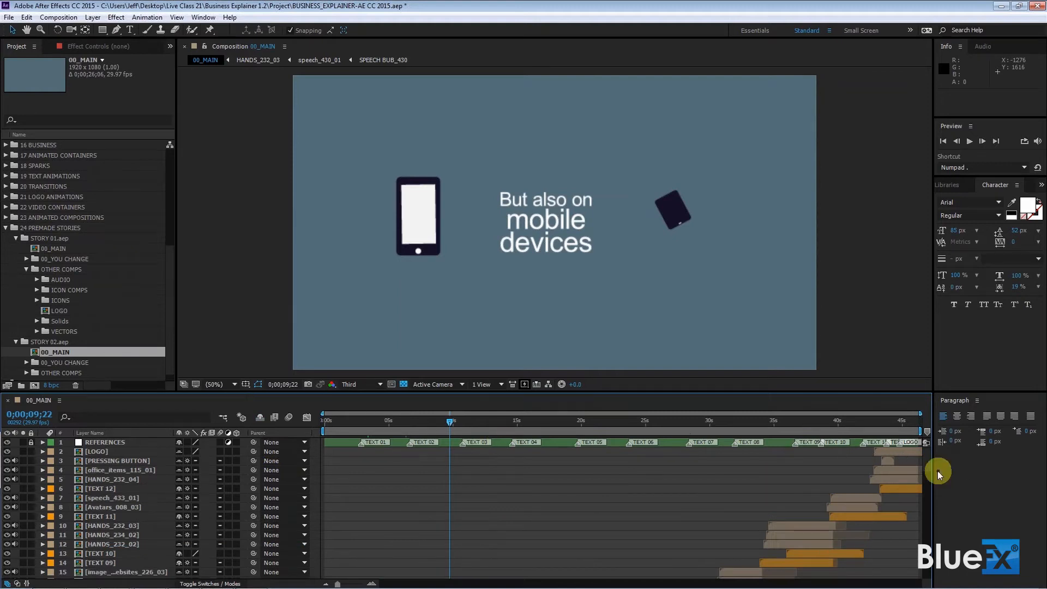
{"action": "scroll", "scroll_direction": "down", "scroll_amount": 3}
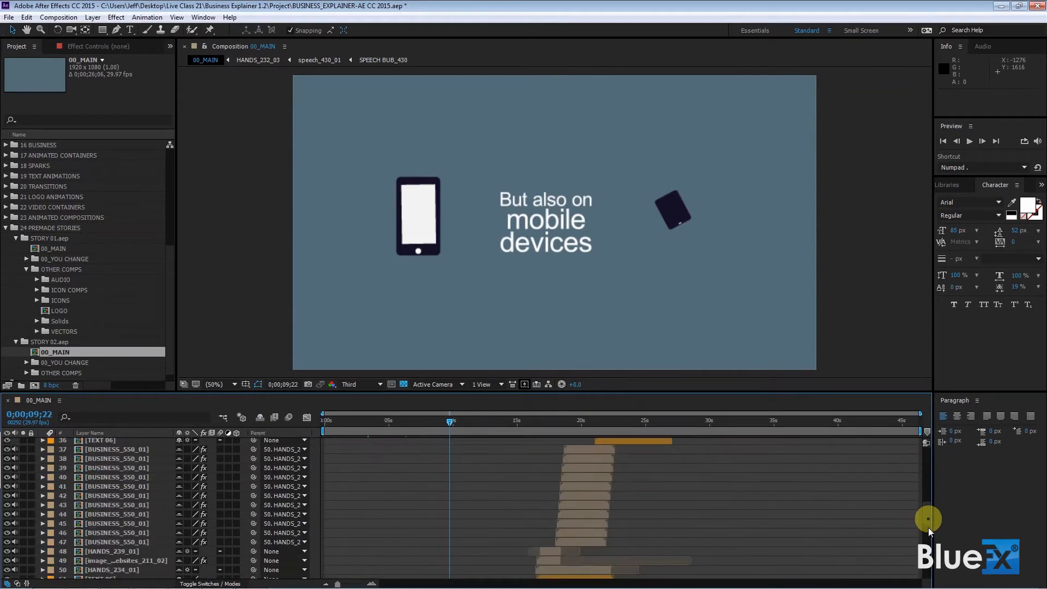
{"action": "scroll", "scroll_direction": "down", "scroll_amount": 3}
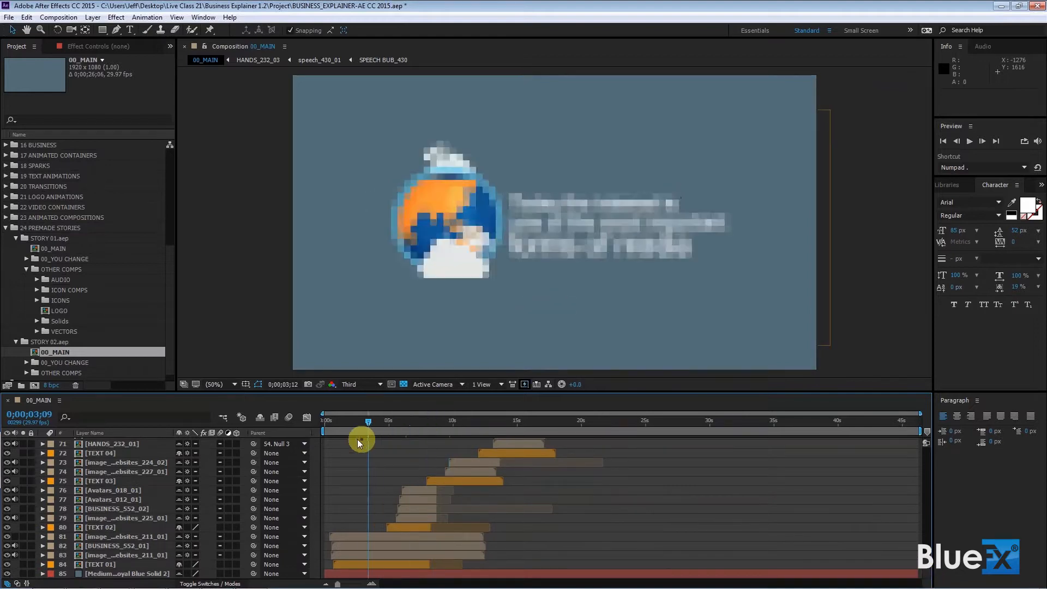
{"action": "left_click", "coordinate": [340, 422]}
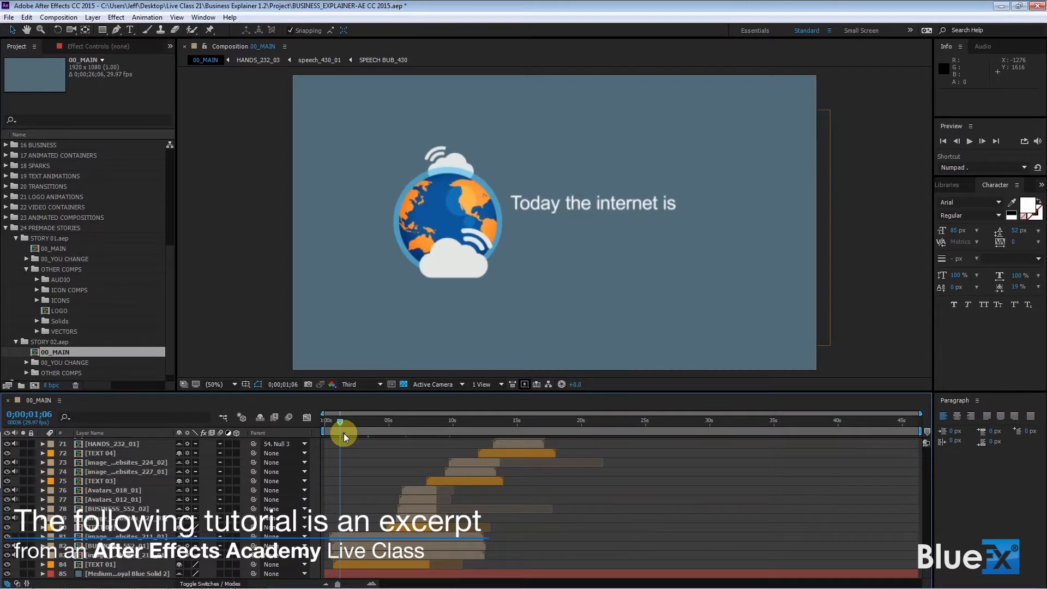
{"action": "scroll", "scroll_direction": "down", "scroll_amount": 3}
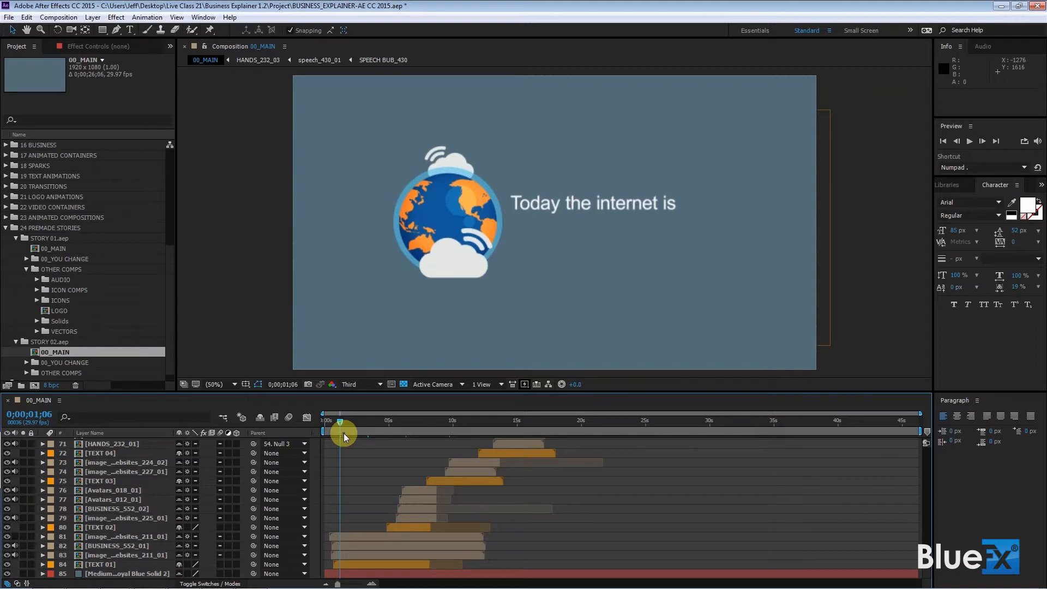
{"action": "mouse_move", "coordinate": [271, 327]}
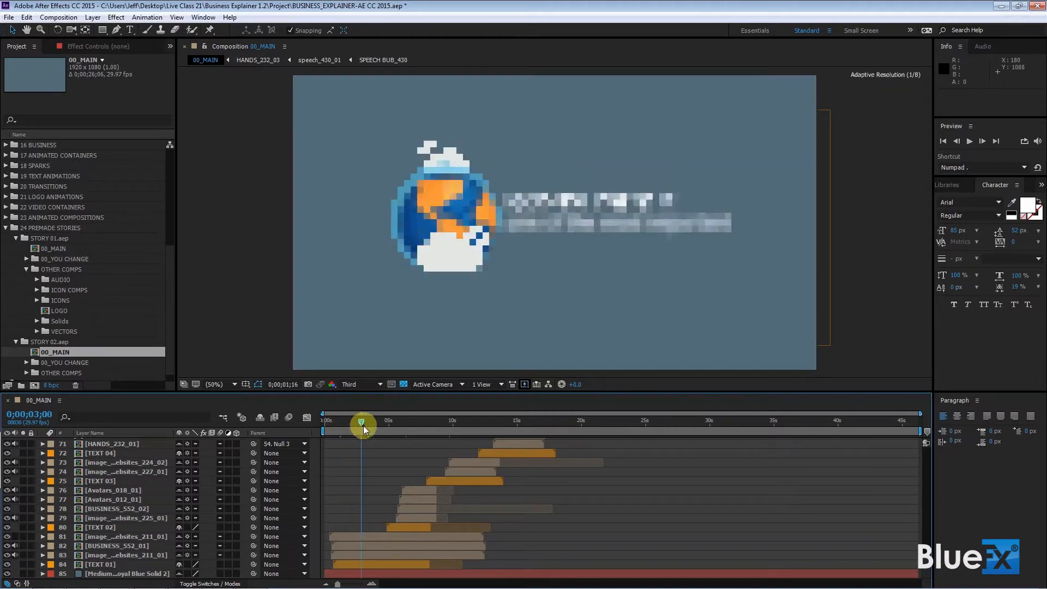
{"action": "left_click", "coordinate": [124, 573]}
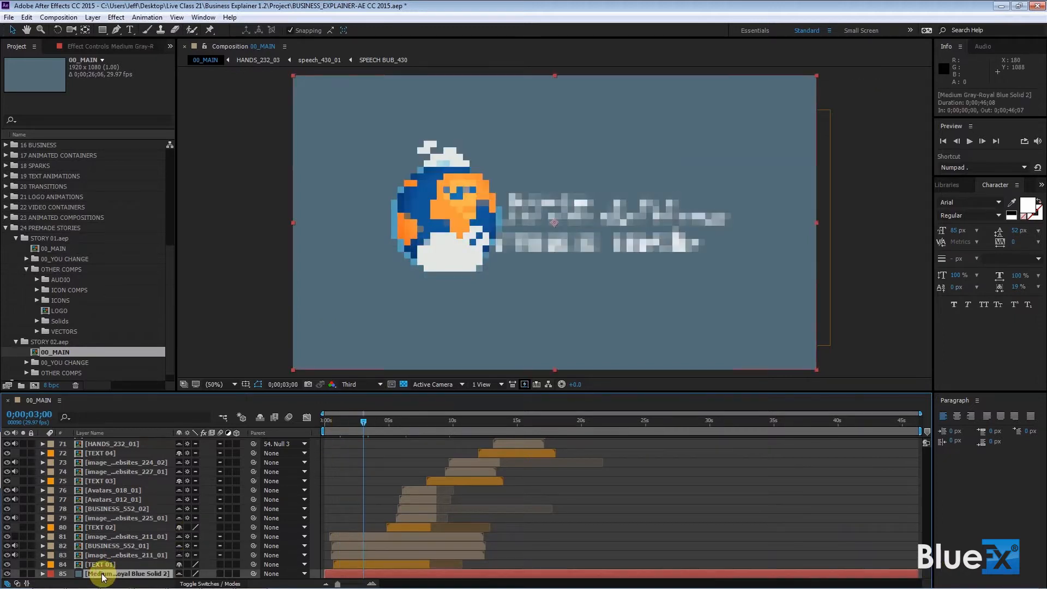
{"action": "left_click", "coordinate": [92, 17]}
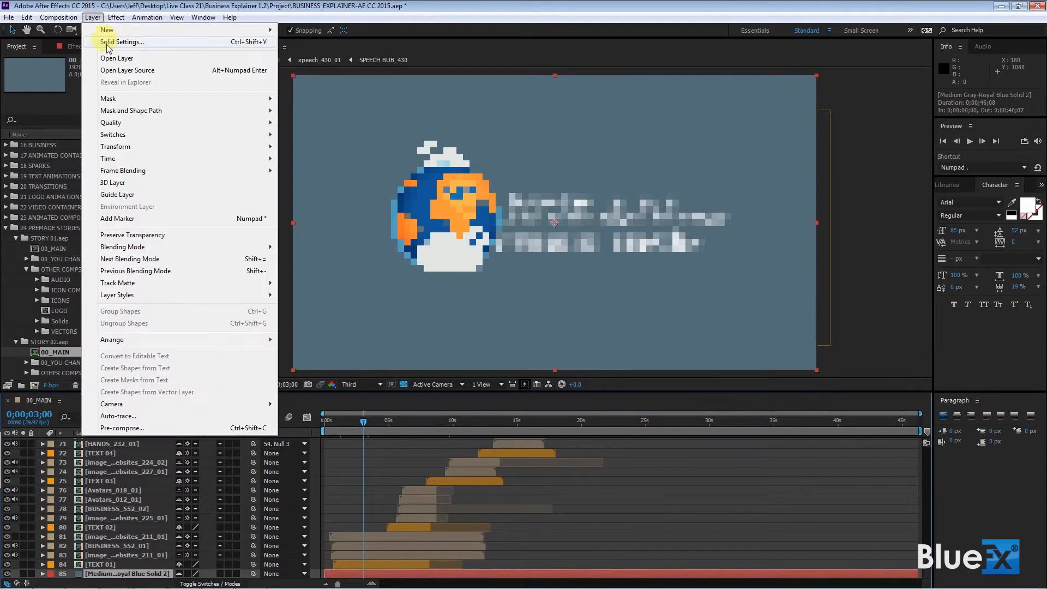
{"action": "left_click", "coordinate": [124, 42]}
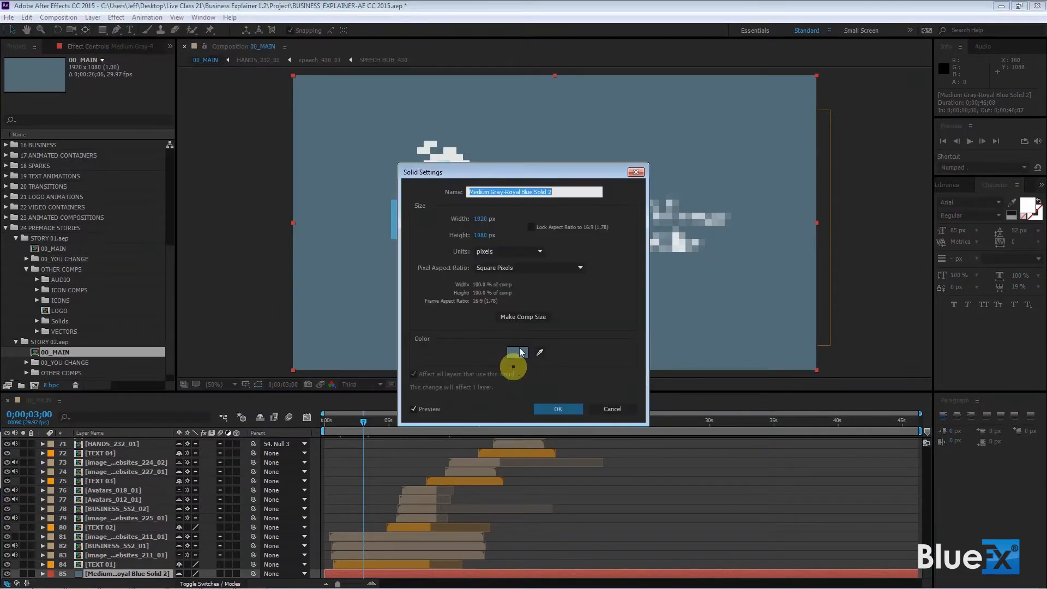
{"action": "left_click", "coordinate": [517, 351]}
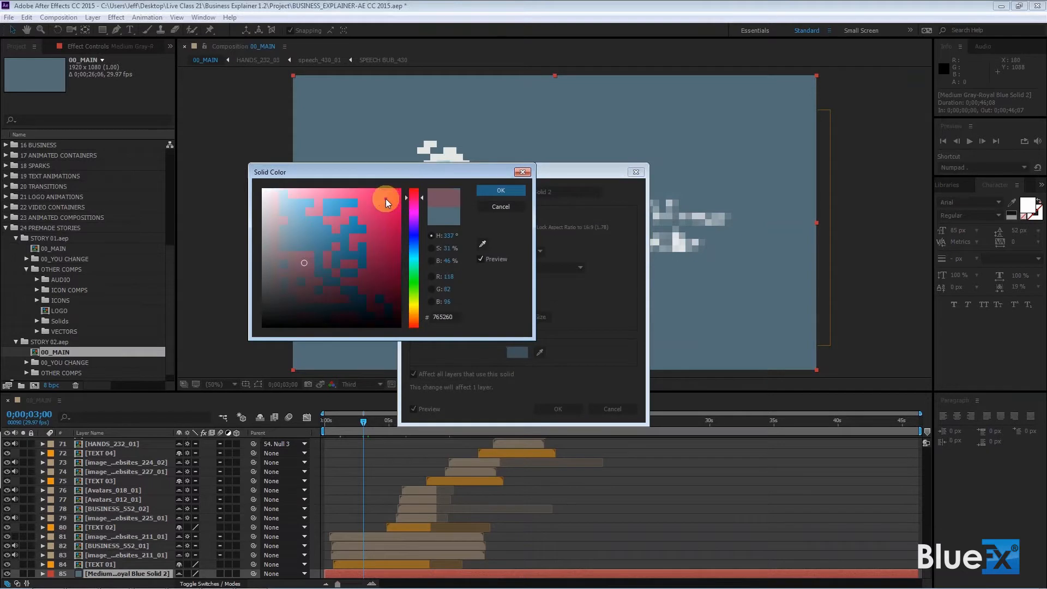
{"action": "left_click", "coordinate": [500, 190]}
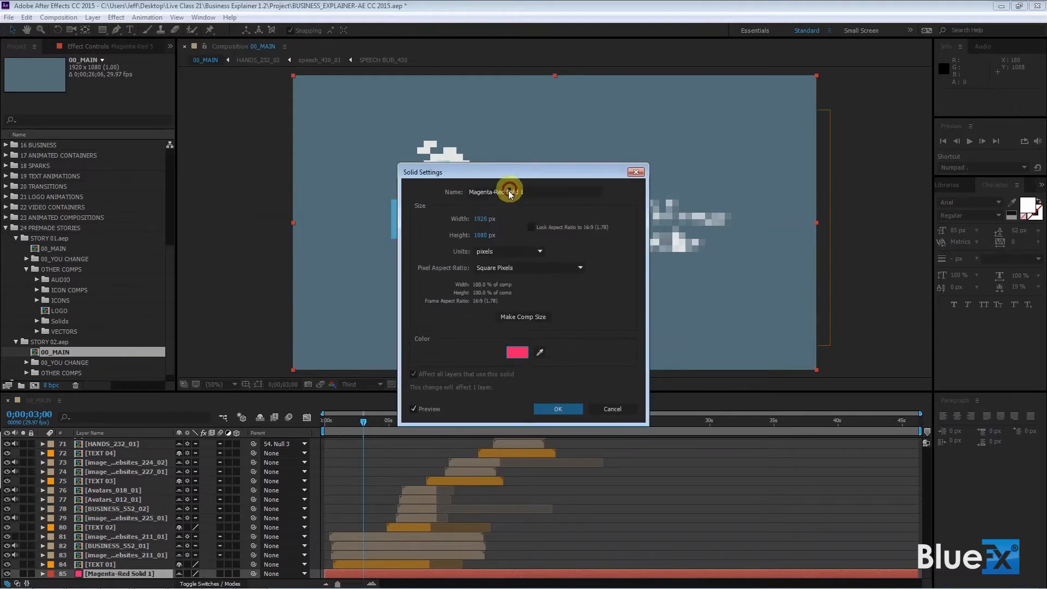
{"action": "left_click", "coordinate": [557, 409]}
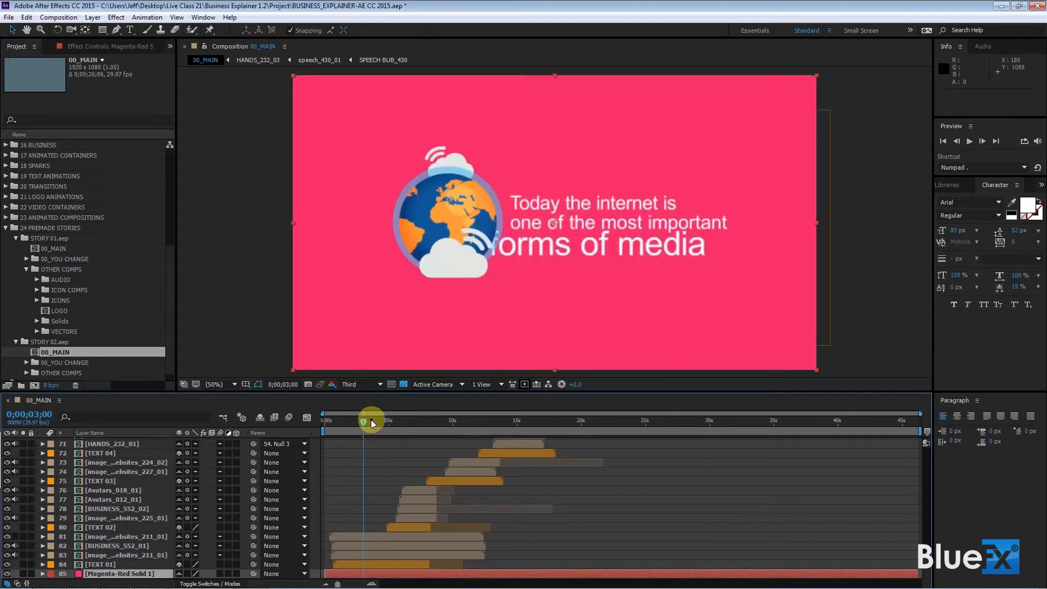
{"action": "mouse_move", "coordinate": [372, 425]}
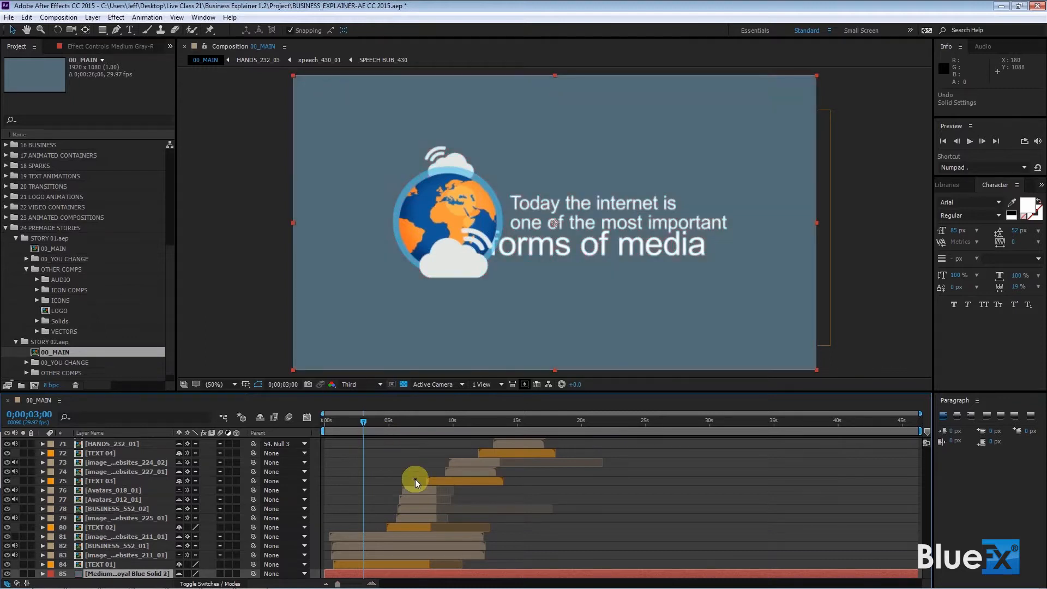
{"action": "mouse_move", "coordinate": [464, 535]}
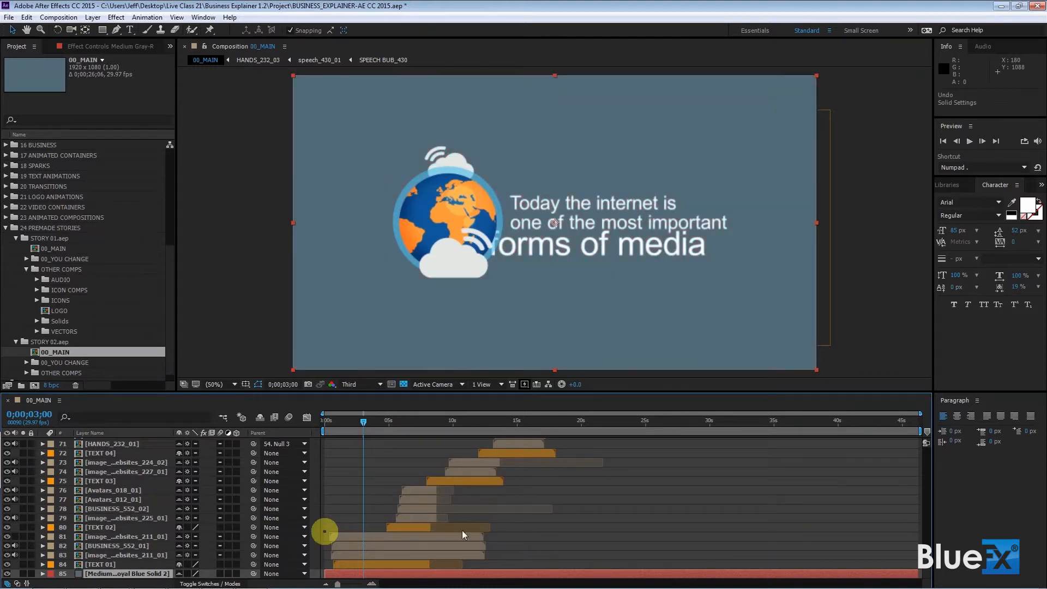
{"action": "mouse_move", "coordinate": [363, 422]}
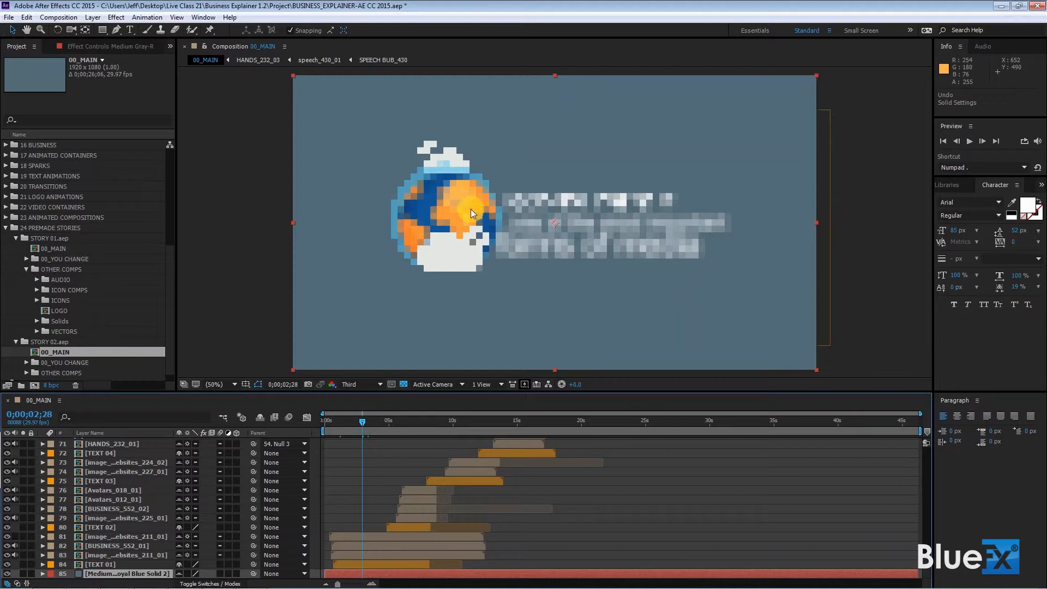
{"action": "left_click", "coordinate": [363, 421]}
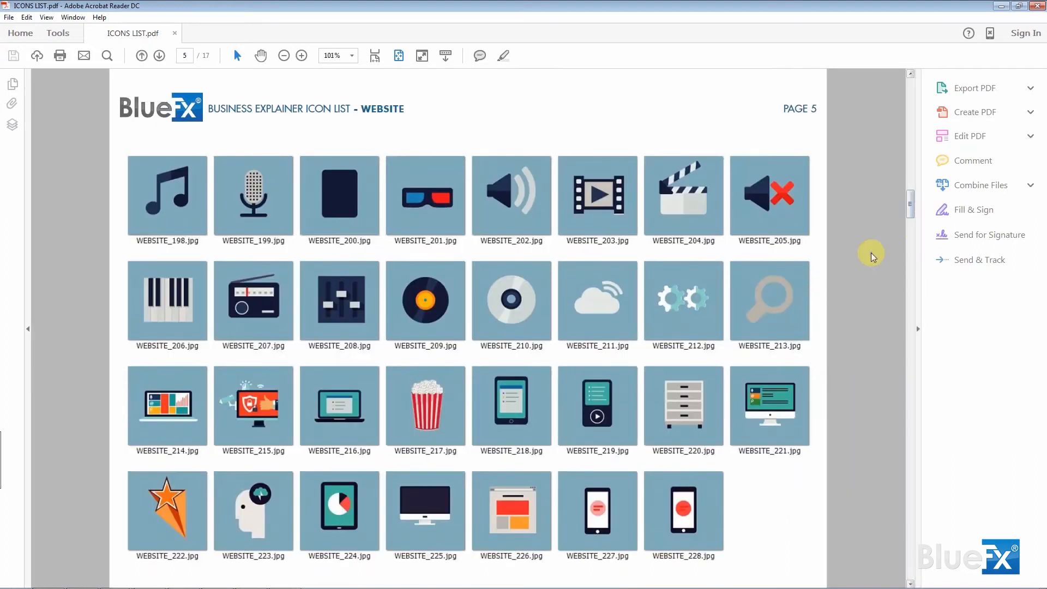
{"action": "mouse_move", "coordinate": [612, 318]}
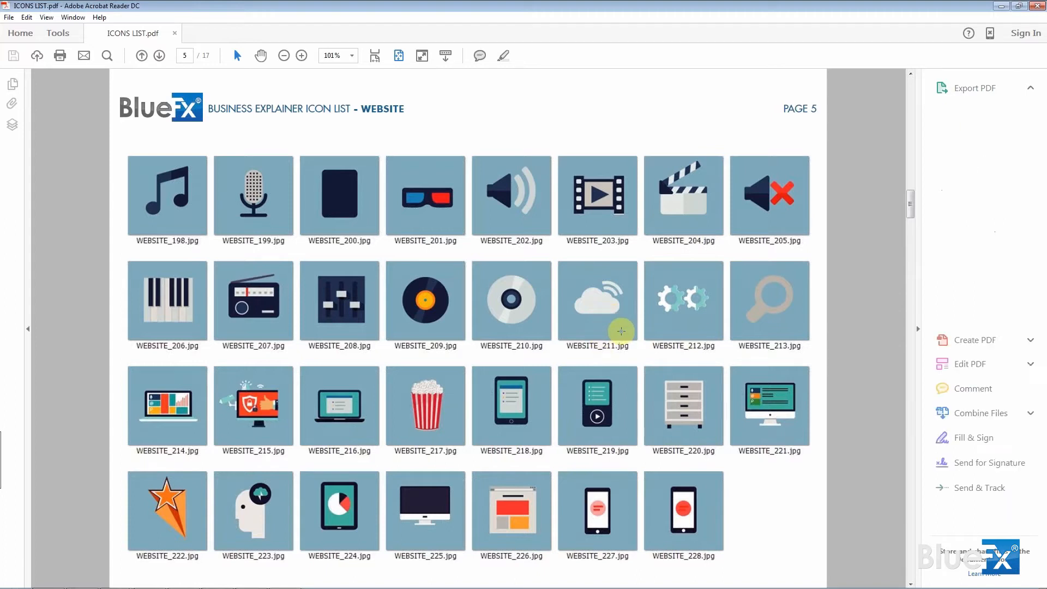
- Point out the cloud icon WEBSITE_211.jpg on page 5 of ICONS LIST.pdf
{"action": "left_click", "coordinate": [975, 88]}
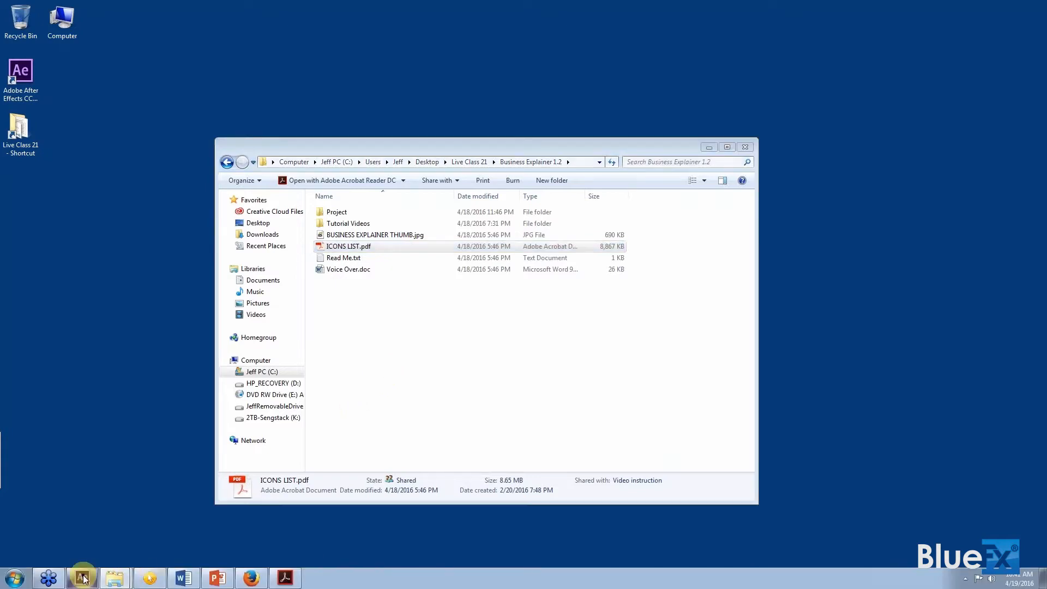
- Switch back to After Effects and select layer 81 image_and_websites_211_01 in 00_MAIN
{"action": "left_click", "coordinate": [83, 577]}
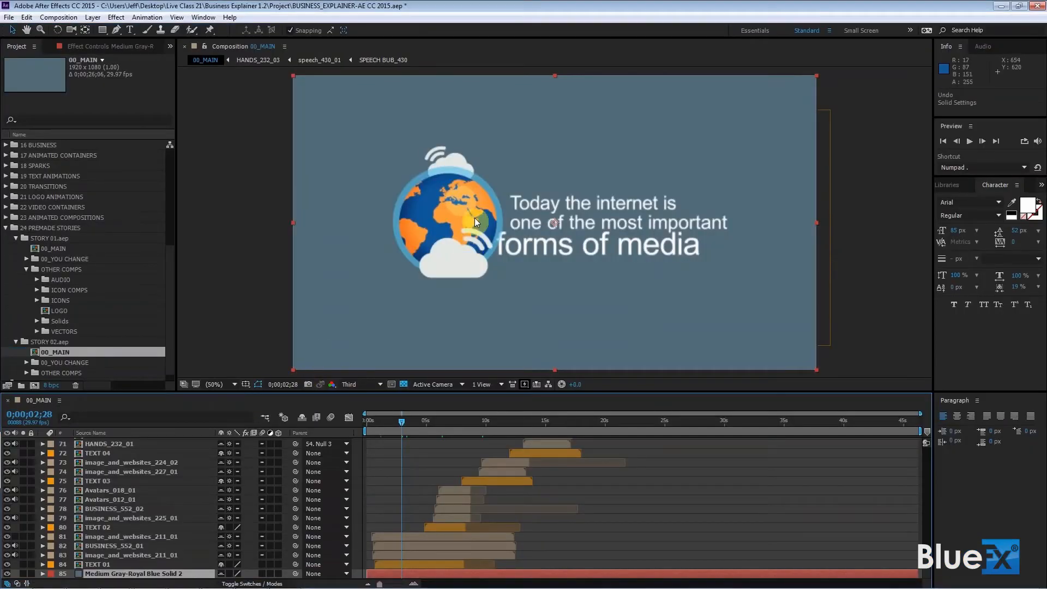
{"action": "mouse_move", "coordinate": [453, 252]}
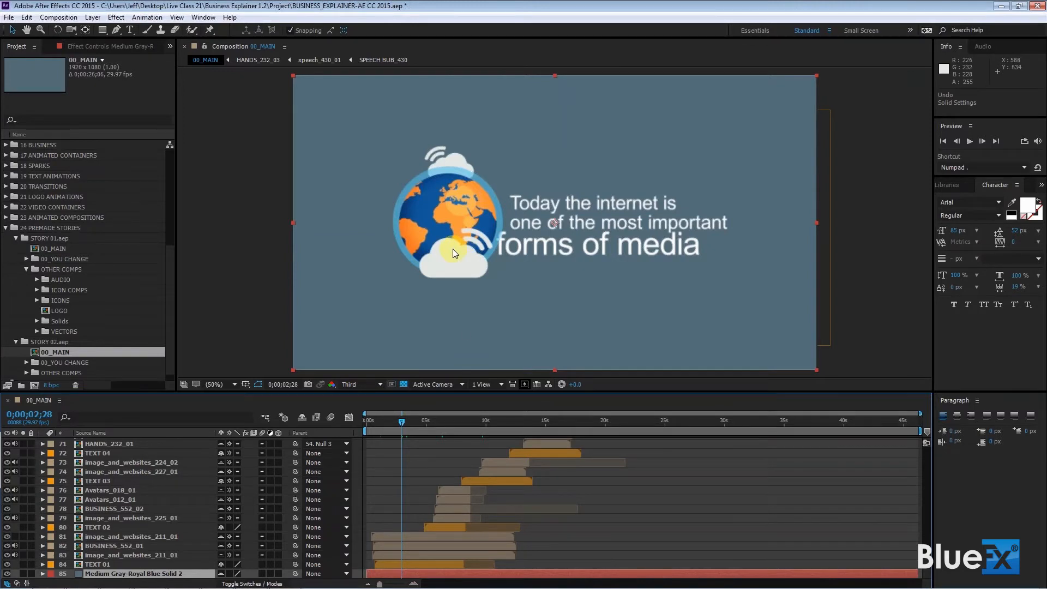
{"action": "mouse_move", "coordinate": [442, 206]}
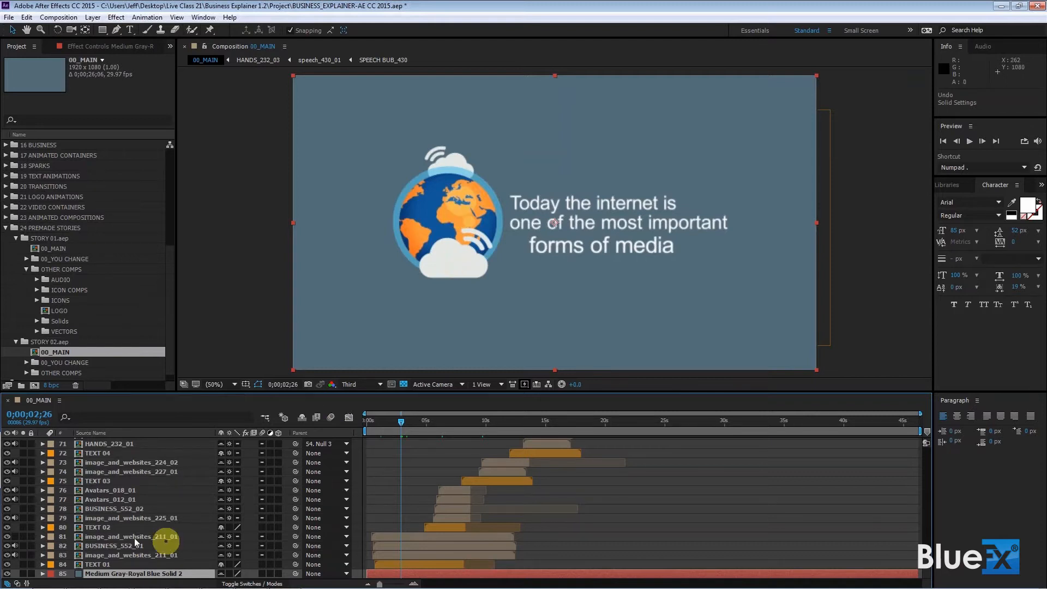
{"action": "left_click", "coordinate": [120, 536]}
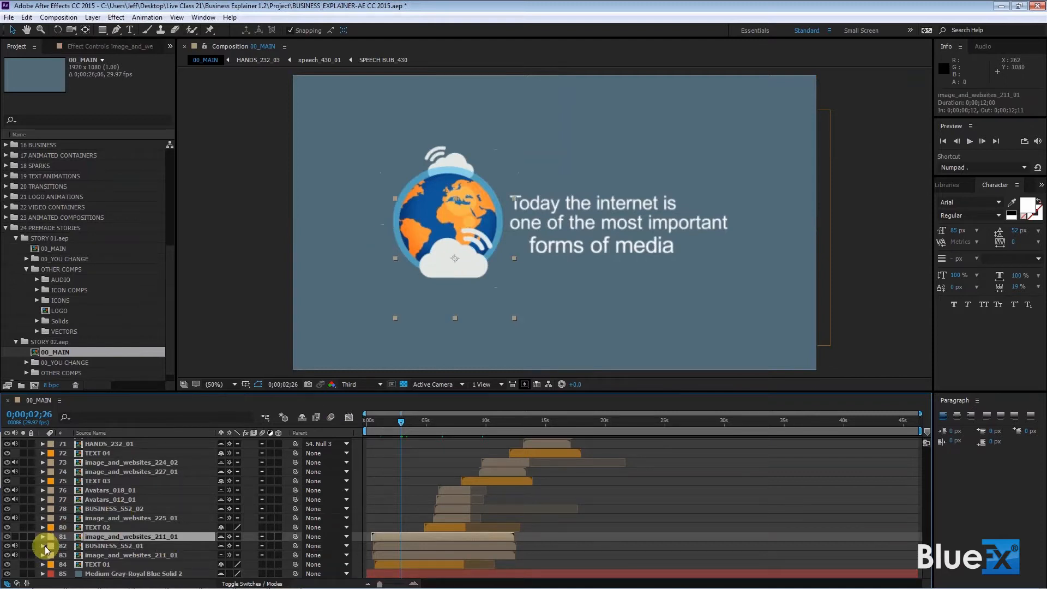
- Solo layers 81–83 and turn off the transparency grid so the globe icon shows over black
{"action": "left_click", "coordinate": [45, 541]}
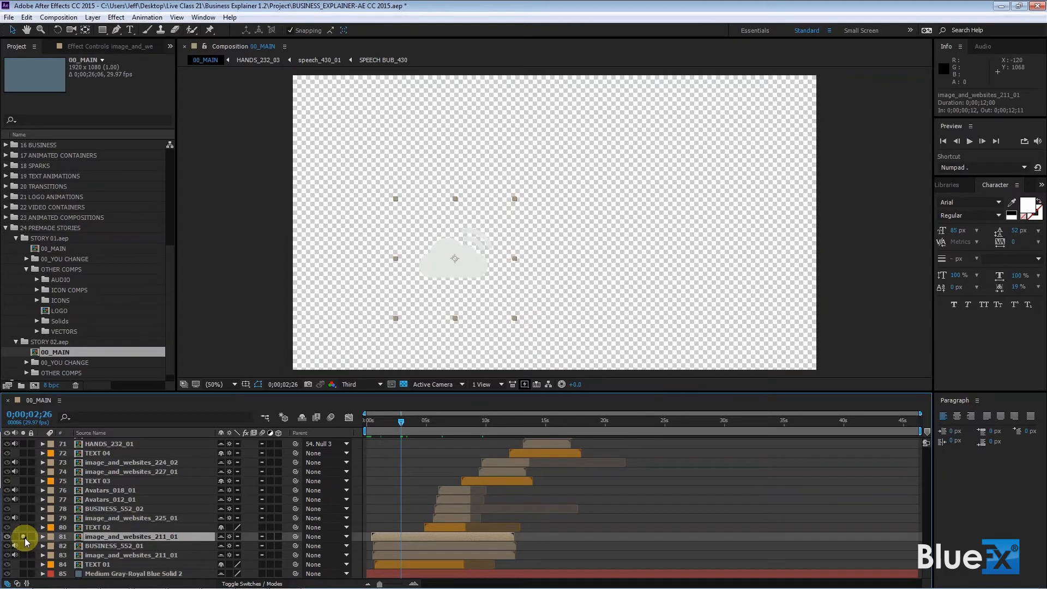
{"action": "left_click", "coordinate": [404, 384]}
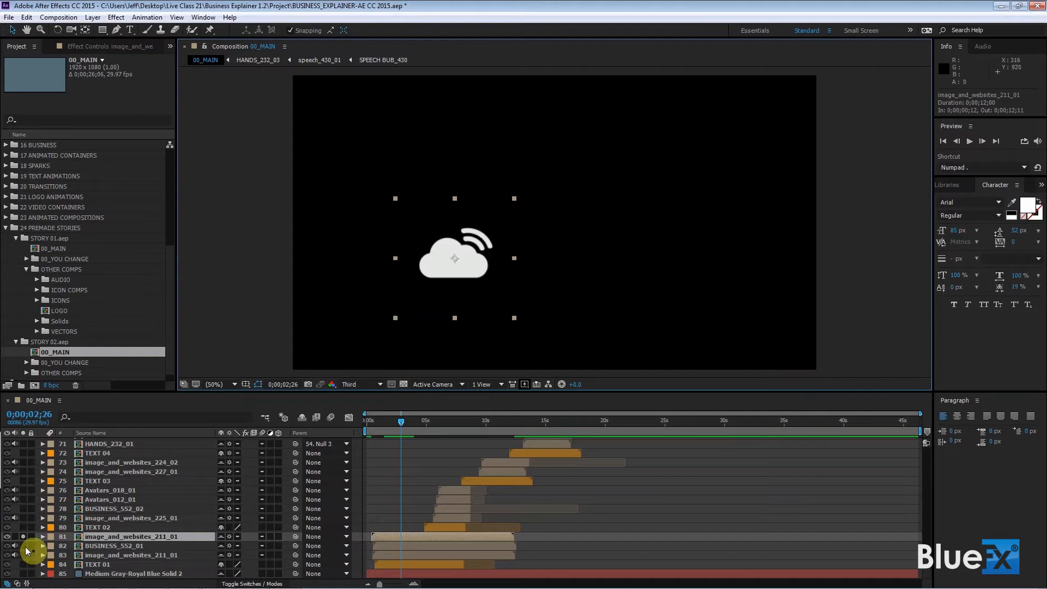
{"action": "left_click", "coordinate": [6, 555]}
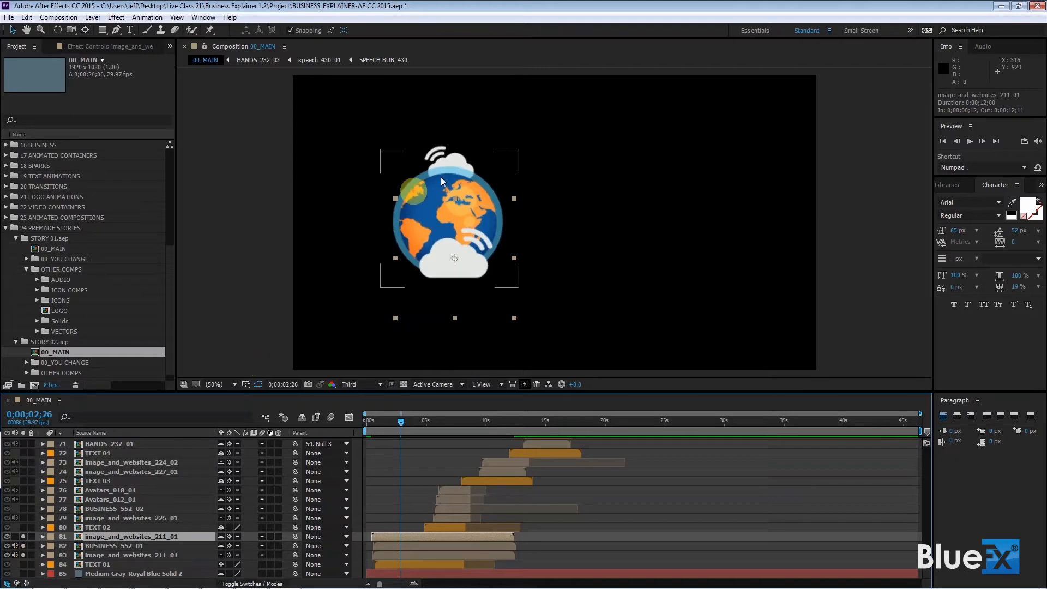
{"action": "mouse_move", "coordinate": [487, 193]}
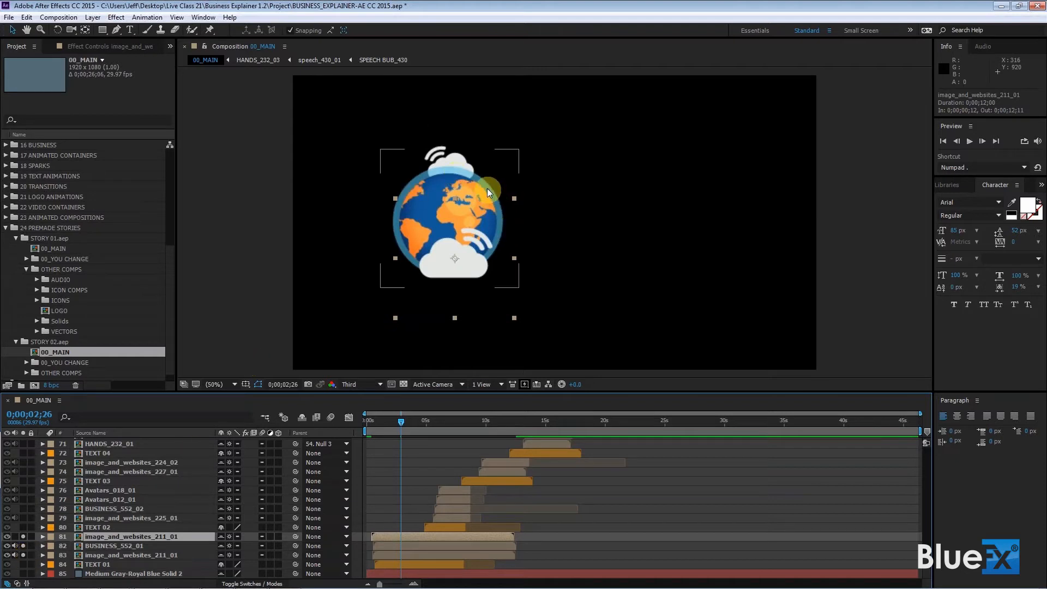
{"action": "mouse_move", "coordinate": [459, 174]}
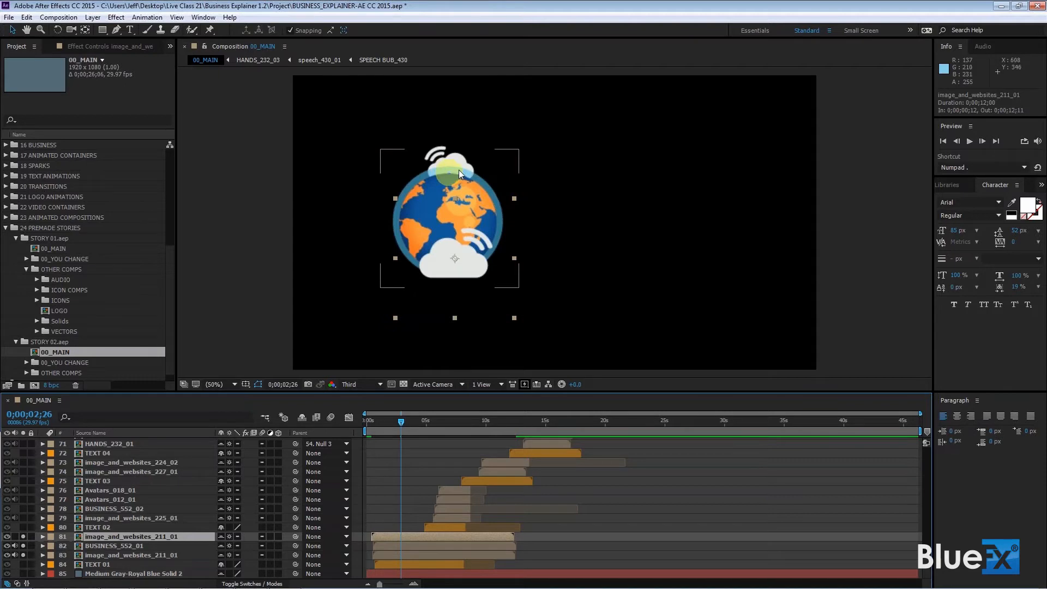
{"action": "mouse_move", "coordinate": [345, 447]}
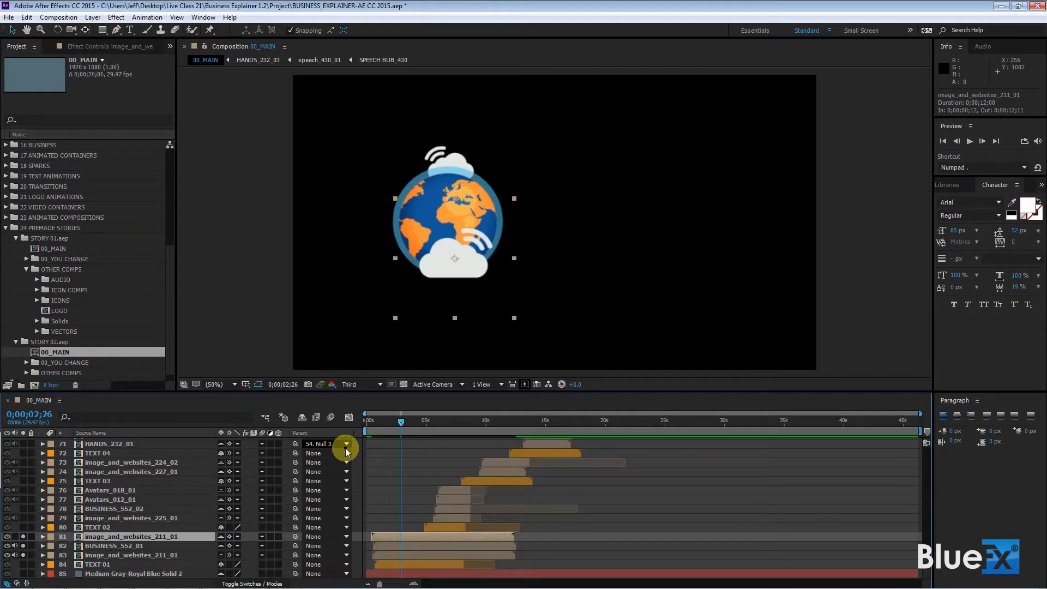
{"action": "left_click", "coordinate": [134, 536]}
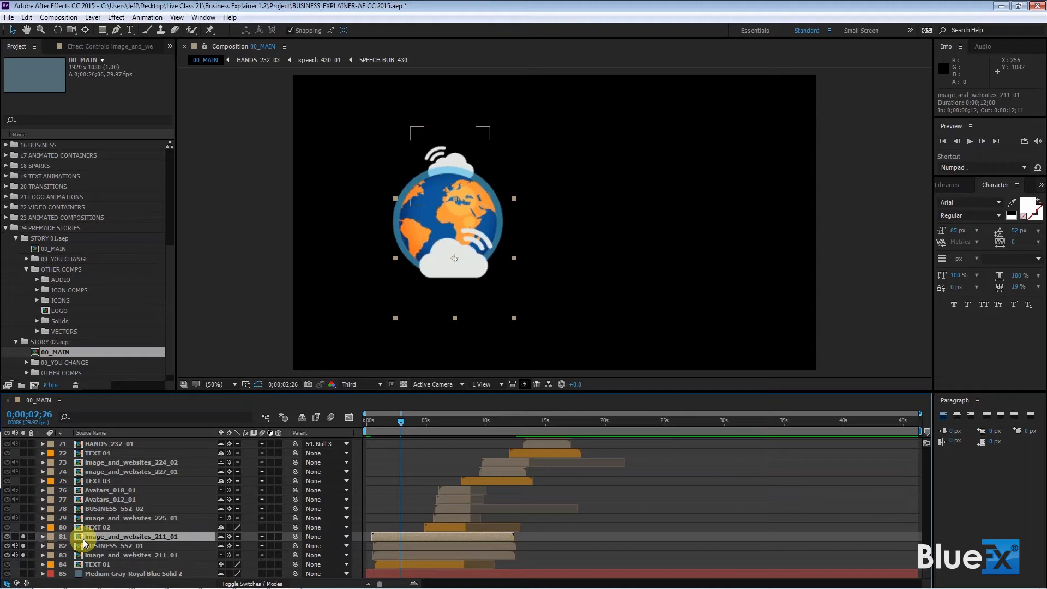
- Open the image_and_websites_211_01 precomp and collapse the 24 PREMADE STORIES folder in the Project panel
{"action": "double_click", "coordinate": [132, 536]}
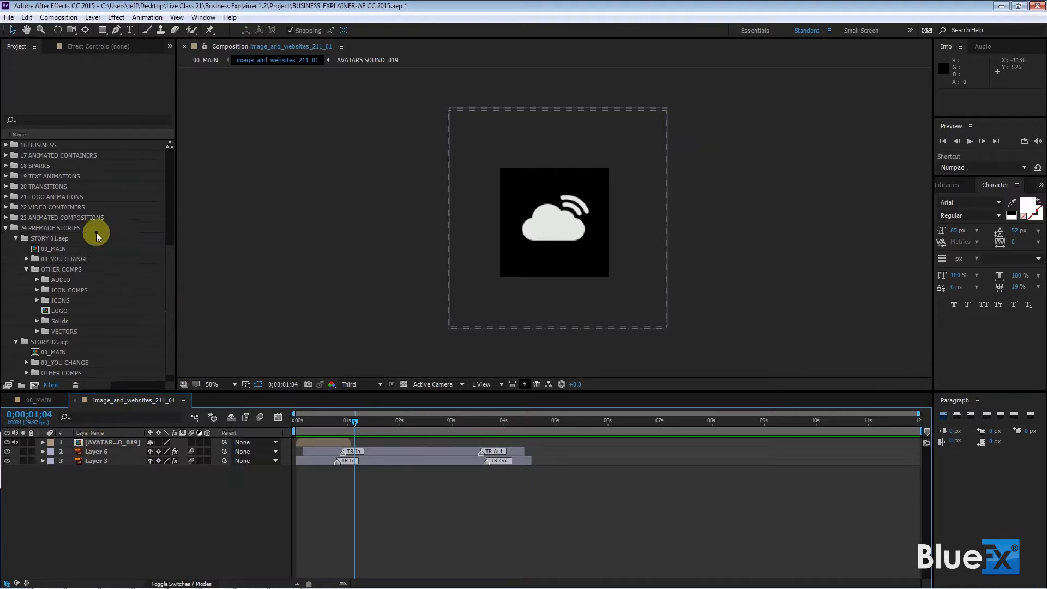
{"action": "mouse_move", "coordinate": [79, 234]}
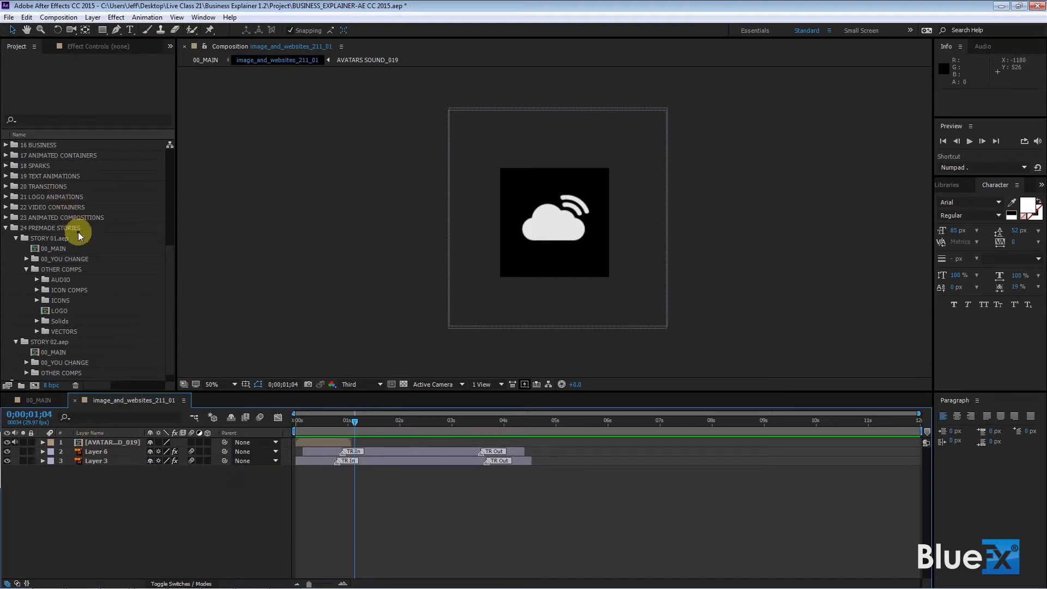
{"action": "scroll", "scroll_direction": "down", "scroll_amount": 3}
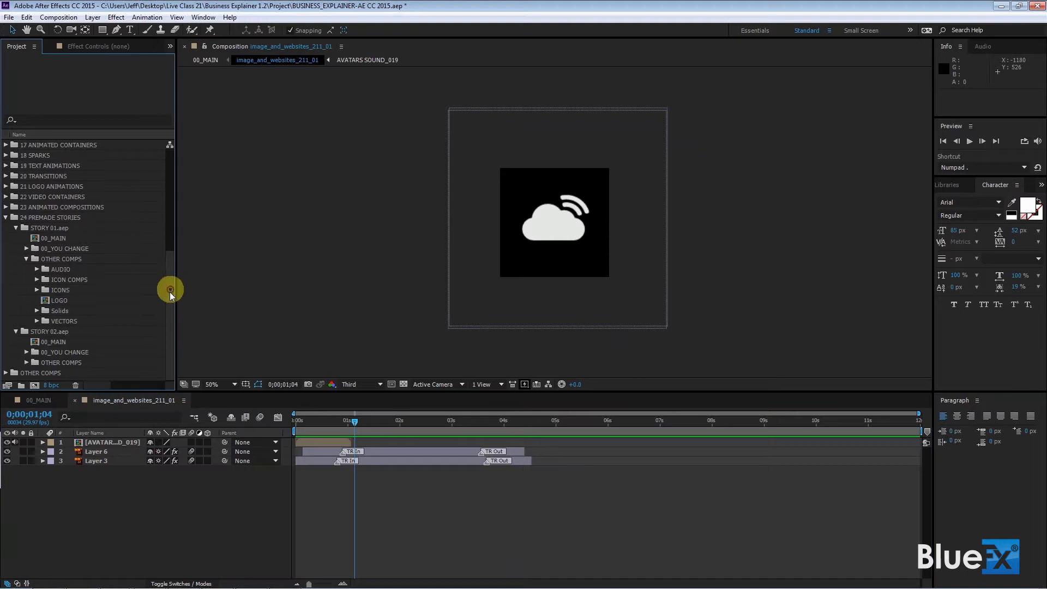
{"action": "scroll", "scroll_direction": "up", "scroll_amount": 3}
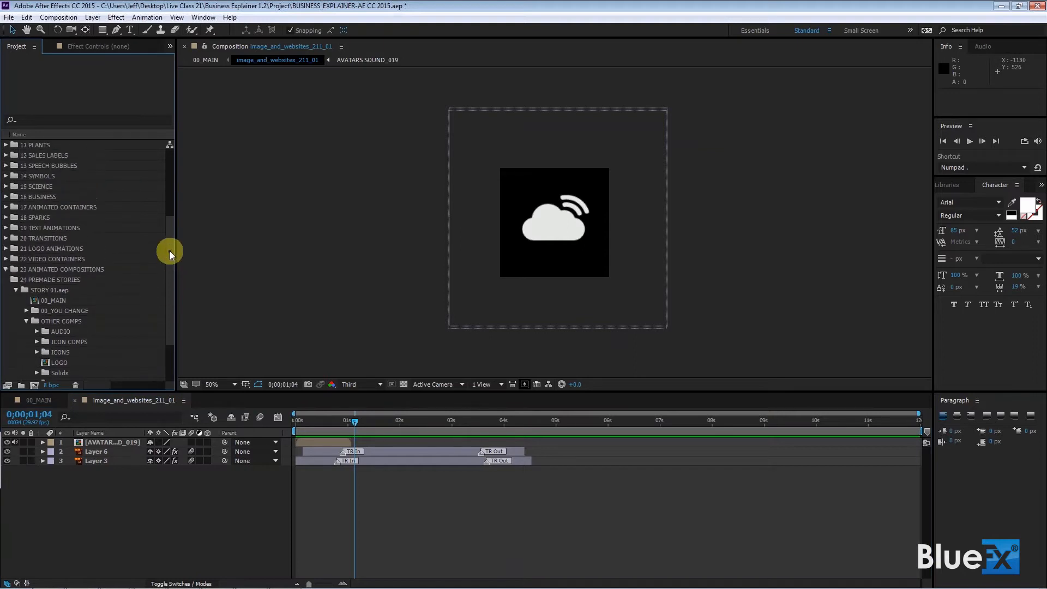
{"action": "scroll", "scroll_direction": "up", "scroll_amount": 3}
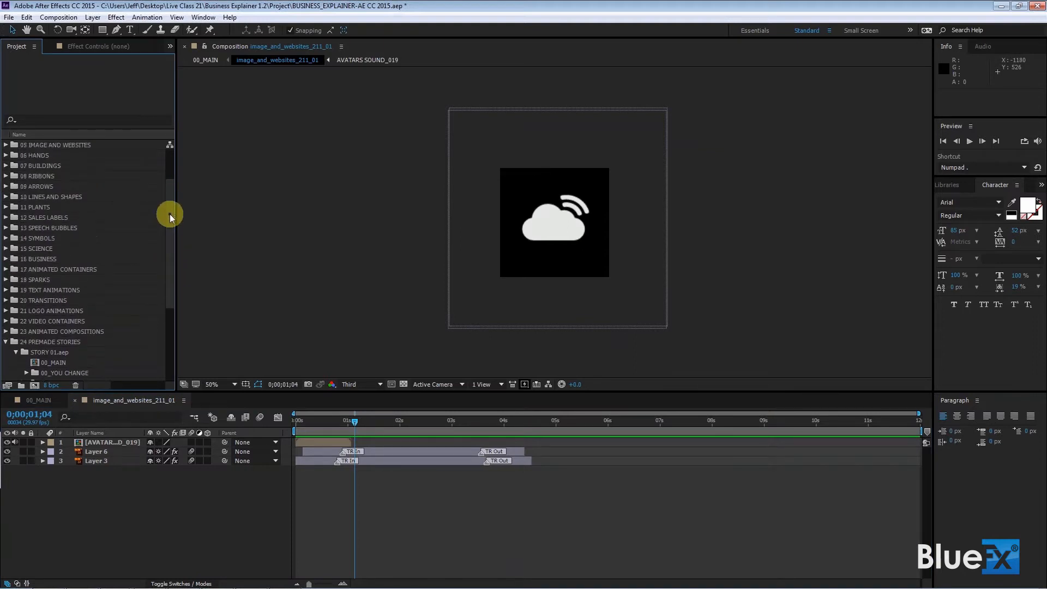
{"action": "scroll", "scroll_direction": "up", "scroll_amount": 3}
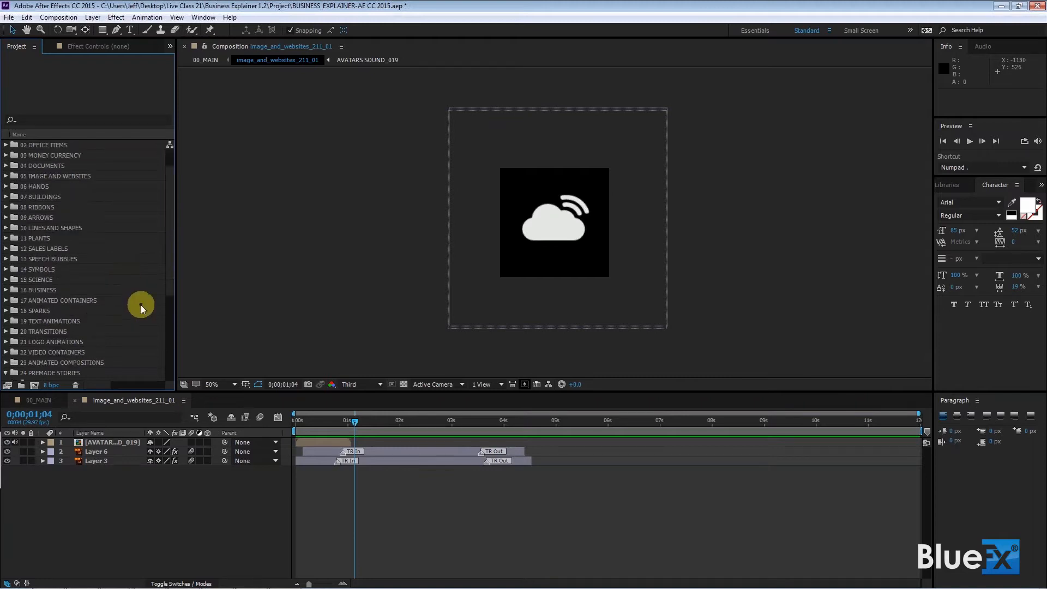
{"action": "left_click", "coordinate": [7, 342]}
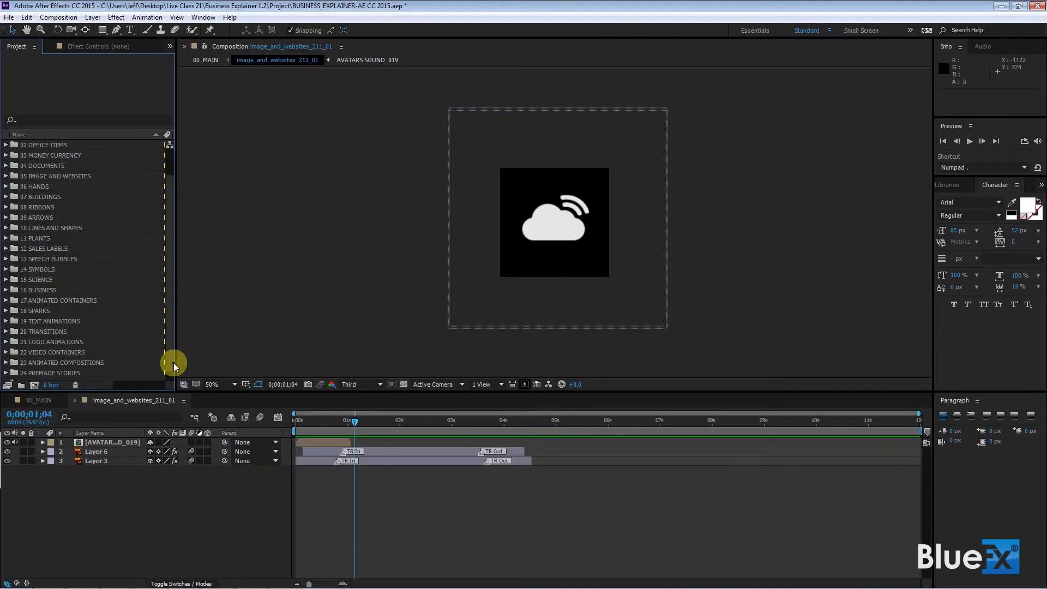
- Browse the SOUNDFX folder and expand OTHER COMPS > AUDIO > 01 AVATARS_AUDIO to review the audio comps
{"action": "scroll", "scroll_direction": "down", "scroll_amount": 3}
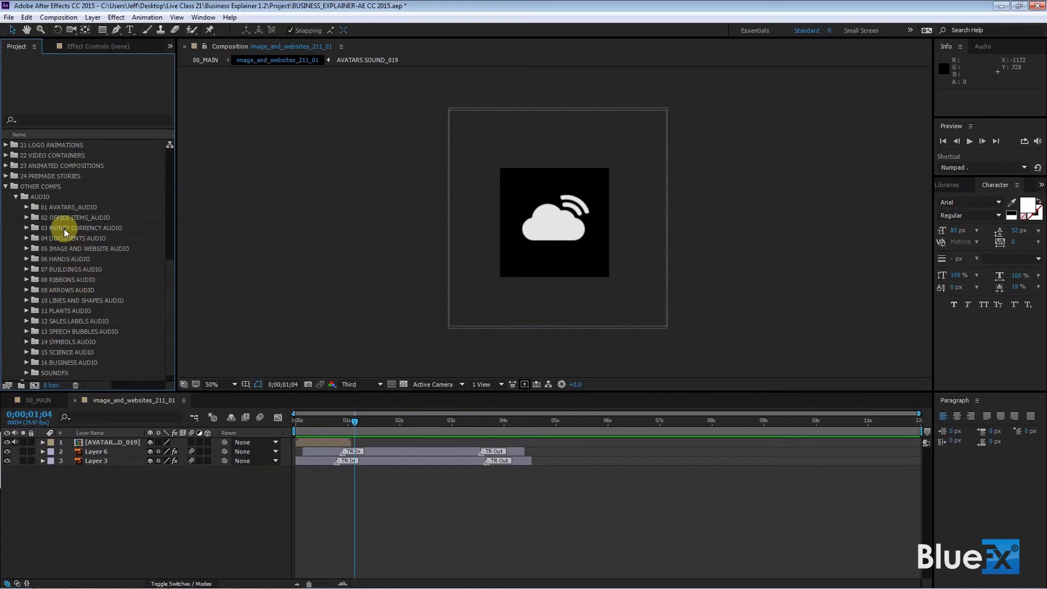
{"action": "left_click", "coordinate": [24, 206]}
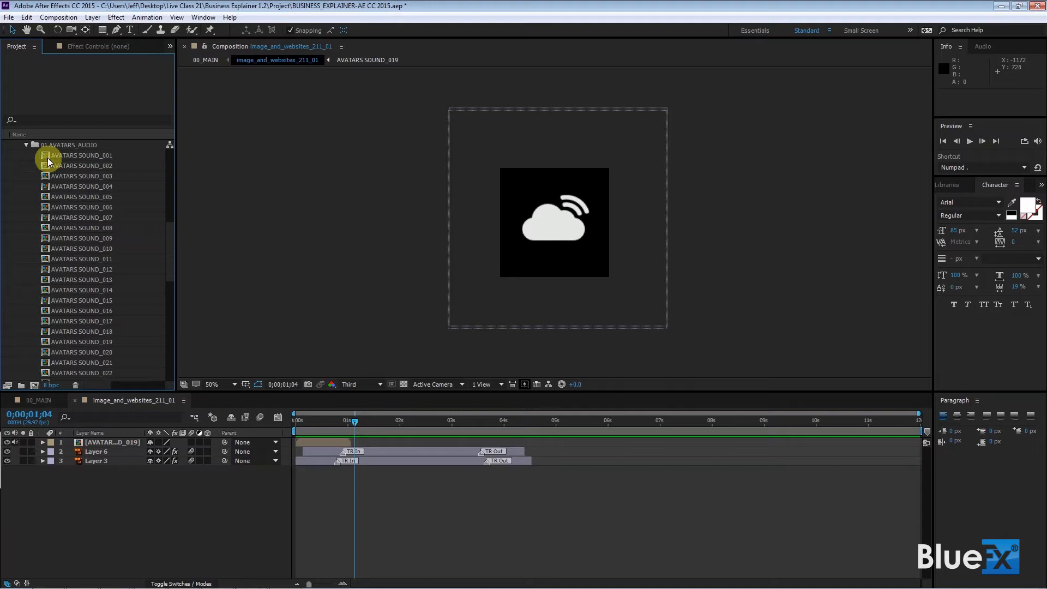
{"action": "mouse_move", "coordinate": [169, 246]}
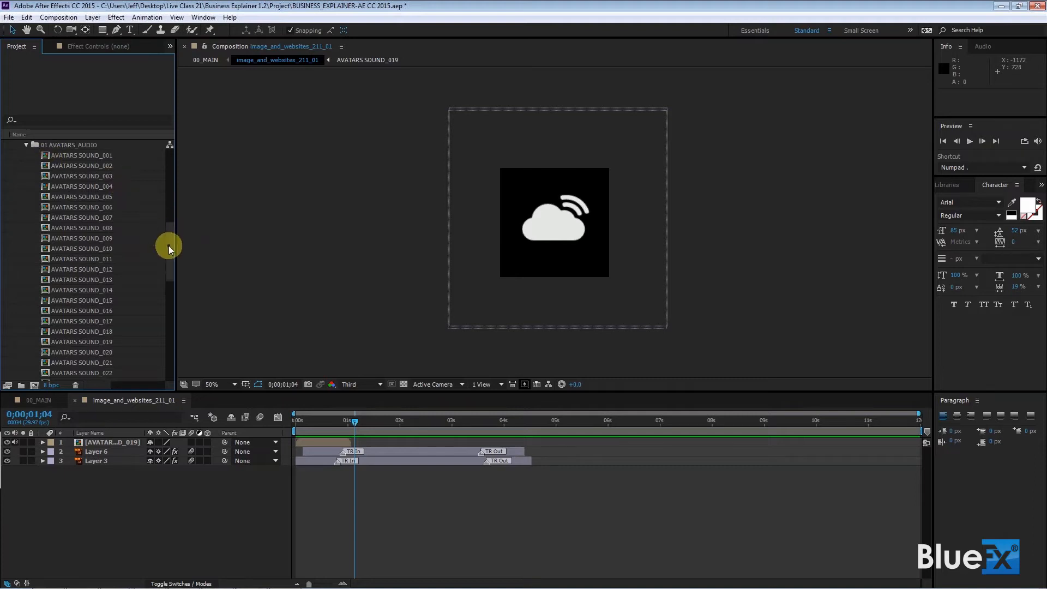
{"action": "scroll", "scroll_direction": "up", "scroll_amount": 3}
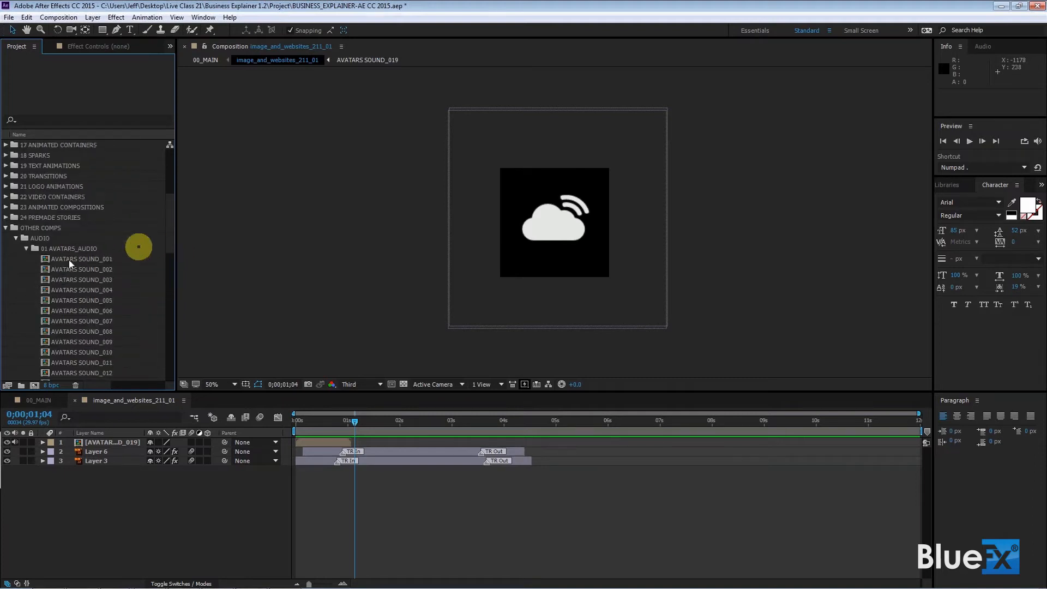
{"action": "scroll", "scroll_direction": "down", "scroll_amount": 3}
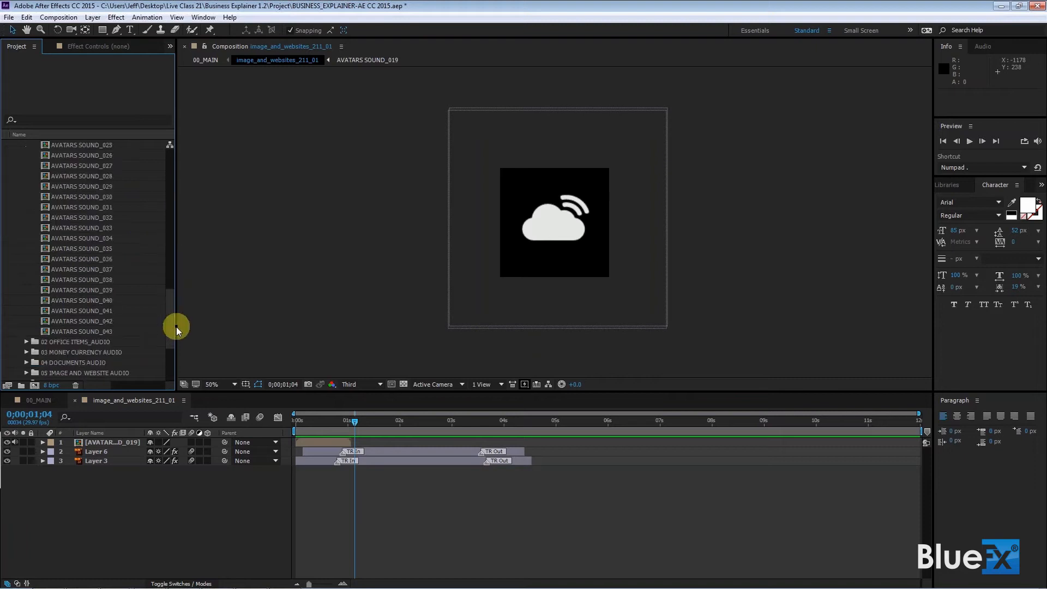
{"action": "scroll", "scroll_direction": "down", "scroll_amount": 3}
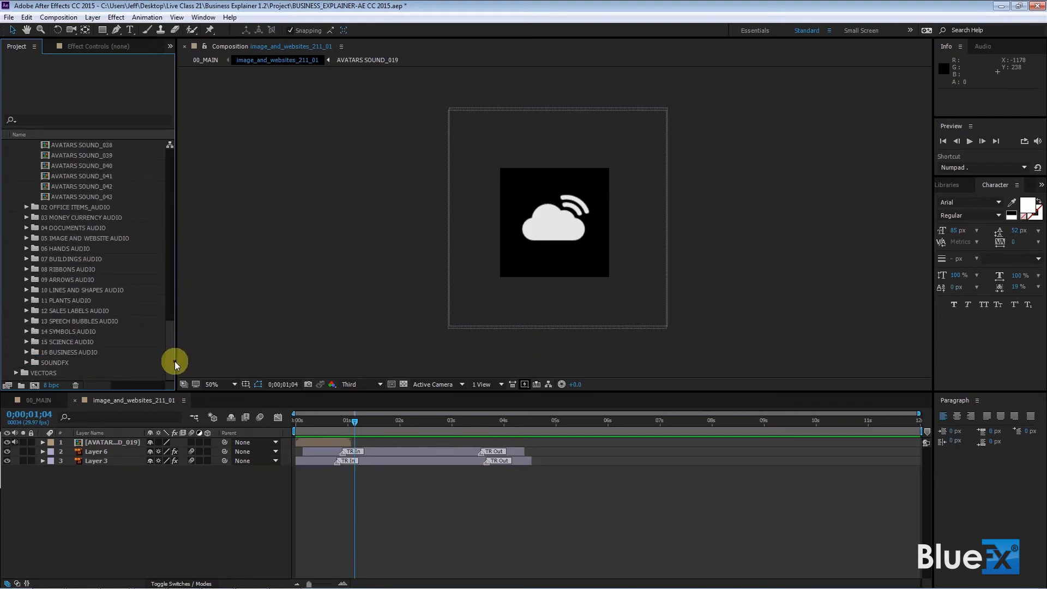
{"action": "mouse_move", "coordinate": [30, 368]}
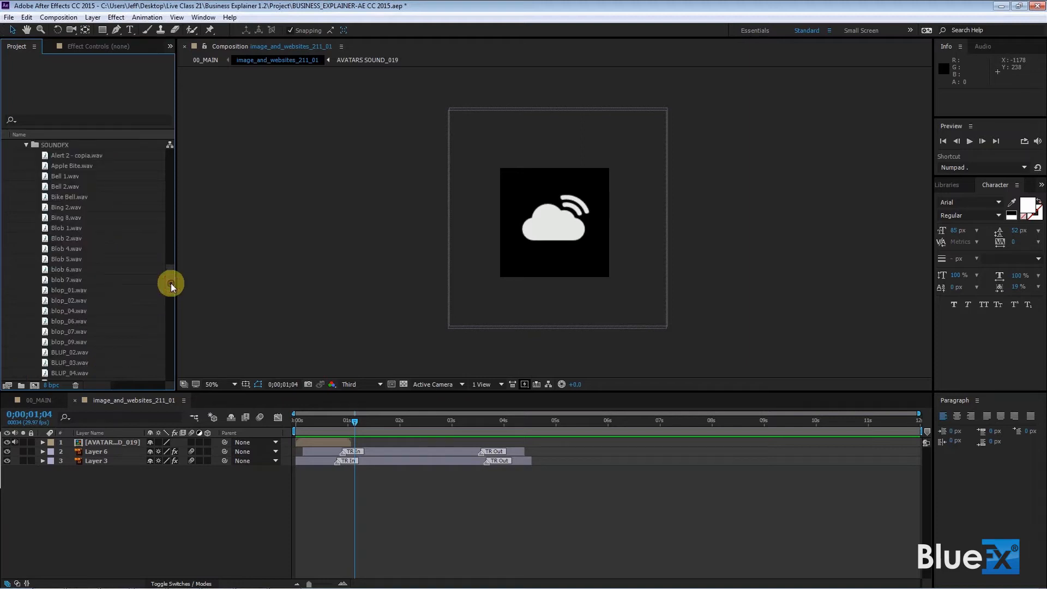
{"action": "scroll", "scroll_direction": "down", "scroll_amount": 3}
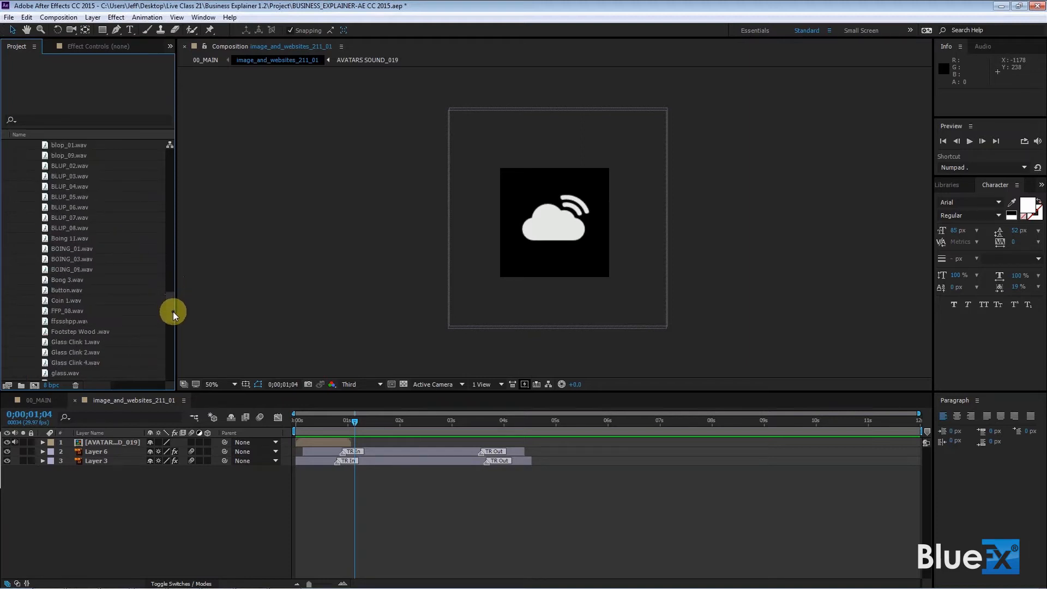
{"action": "scroll", "scroll_direction": "down", "scroll_amount": 3}
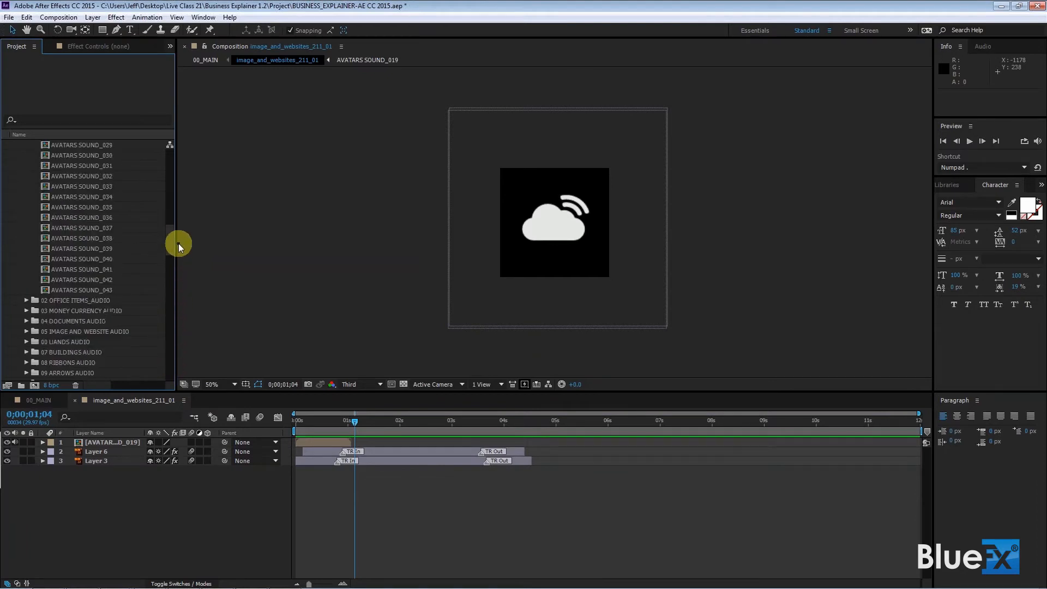
{"action": "scroll", "scroll_direction": "up", "scroll_amount": 3}
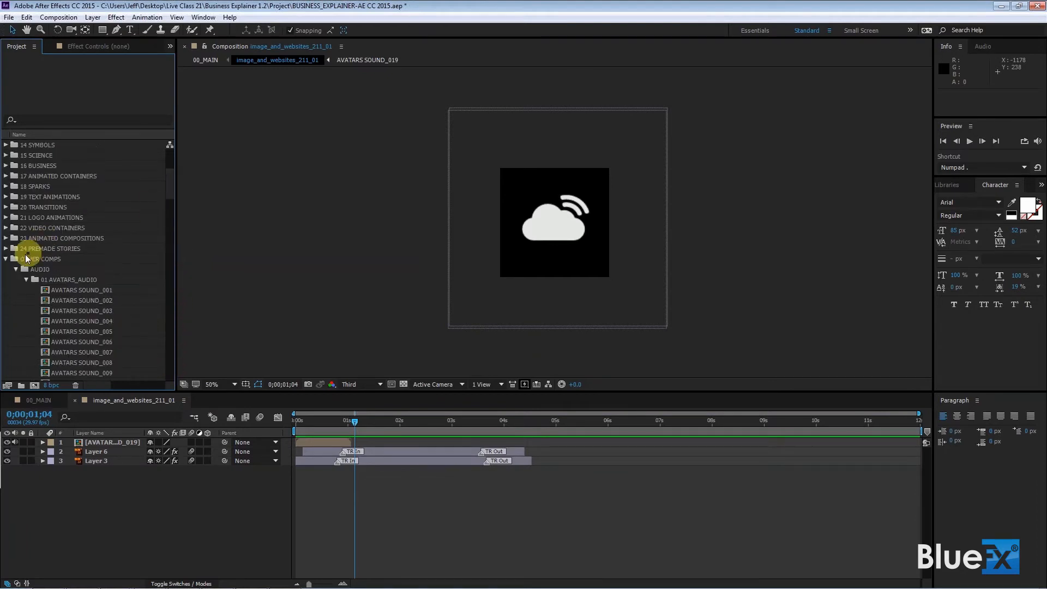
{"action": "scroll", "scroll_direction": "up", "scroll_amount": 3}
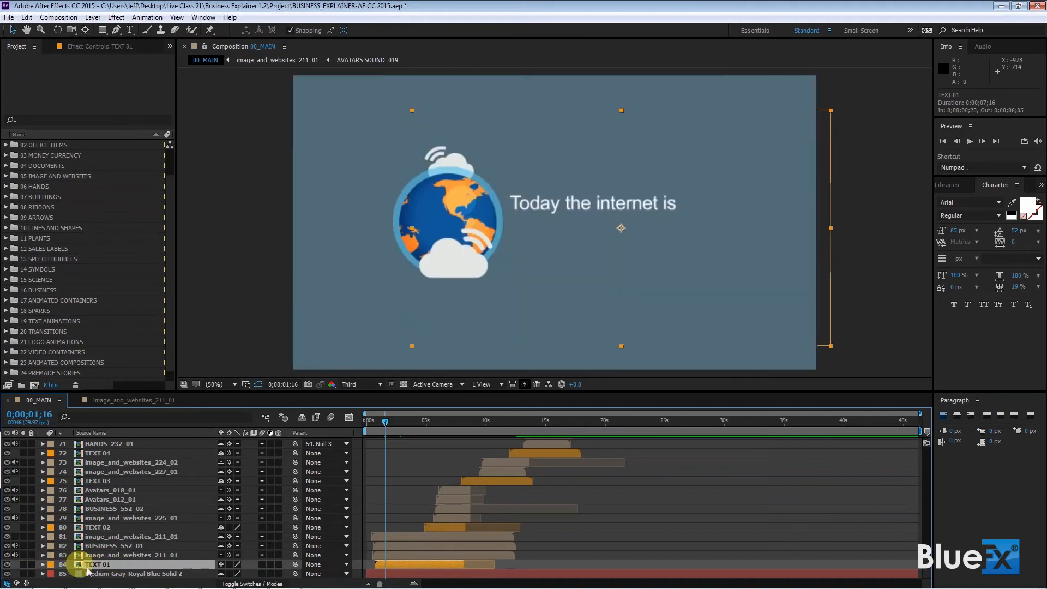
- Open the TEXT 01 precomp from the 00_MAIN timeline
{"action": "double_click", "coordinate": [98, 564]}
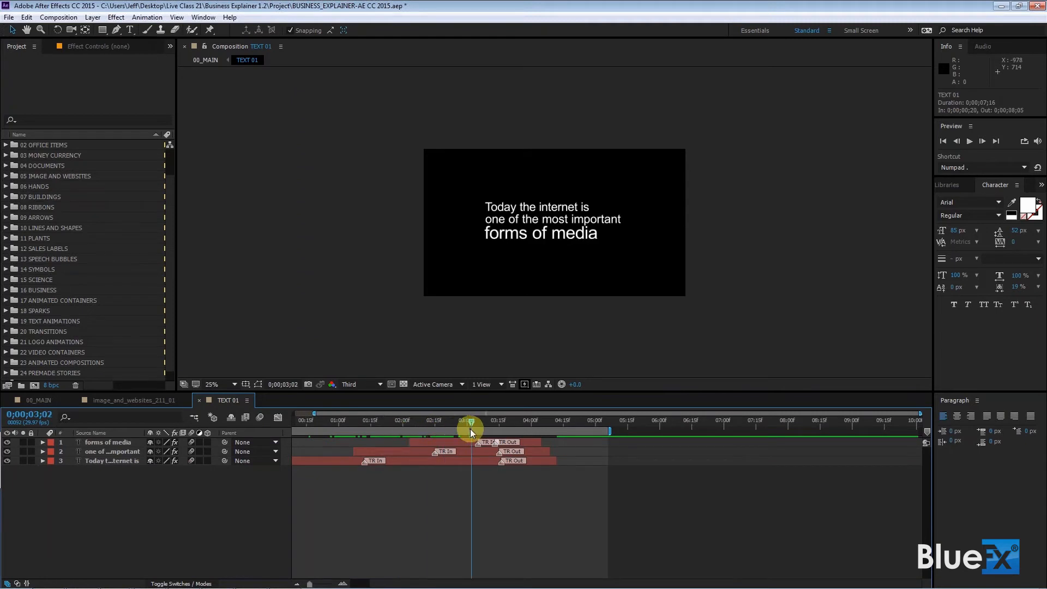
{"action": "mouse_move", "coordinate": [451, 420]}
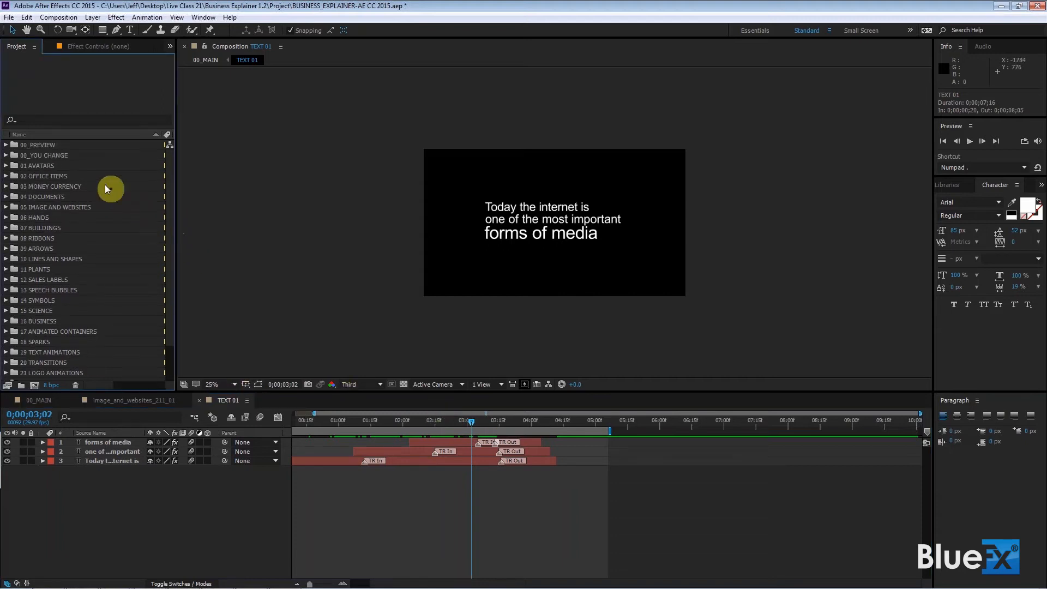
- Expand 19 TEXT ANIMATIONS in the Project panel and open the TEXT_*574_01 comp
{"action": "scroll", "scroll_direction": "down", "scroll_amount": 3}
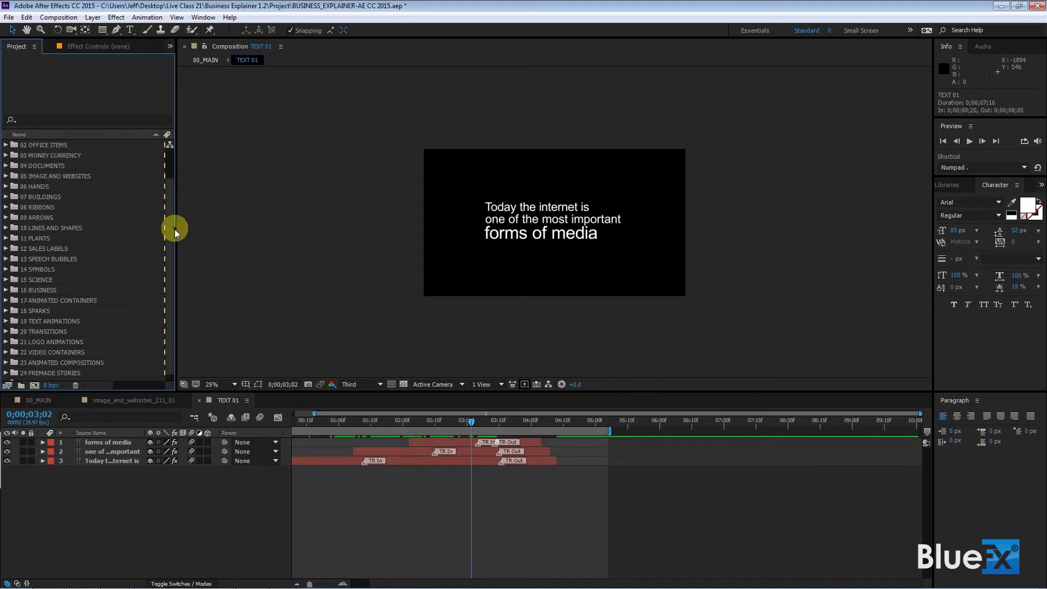
{"action": "scroll", "scroll_direction": "down", "scroll_amount": 3}
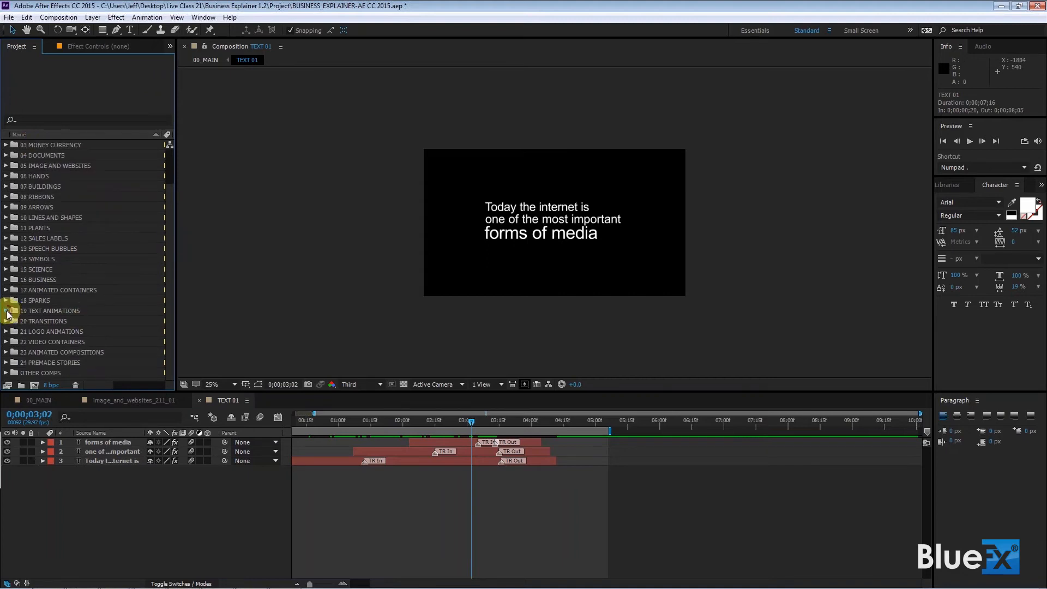
{"action": "left_click", "coordinate": [6, 310]}
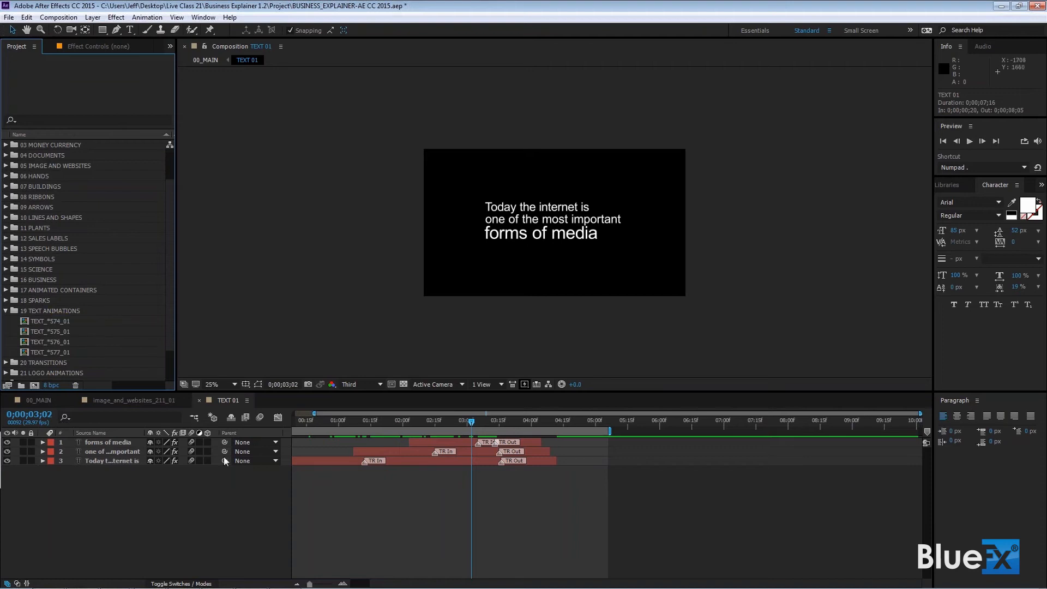
{"action": "left_click", "coordinate": [470, 451]}
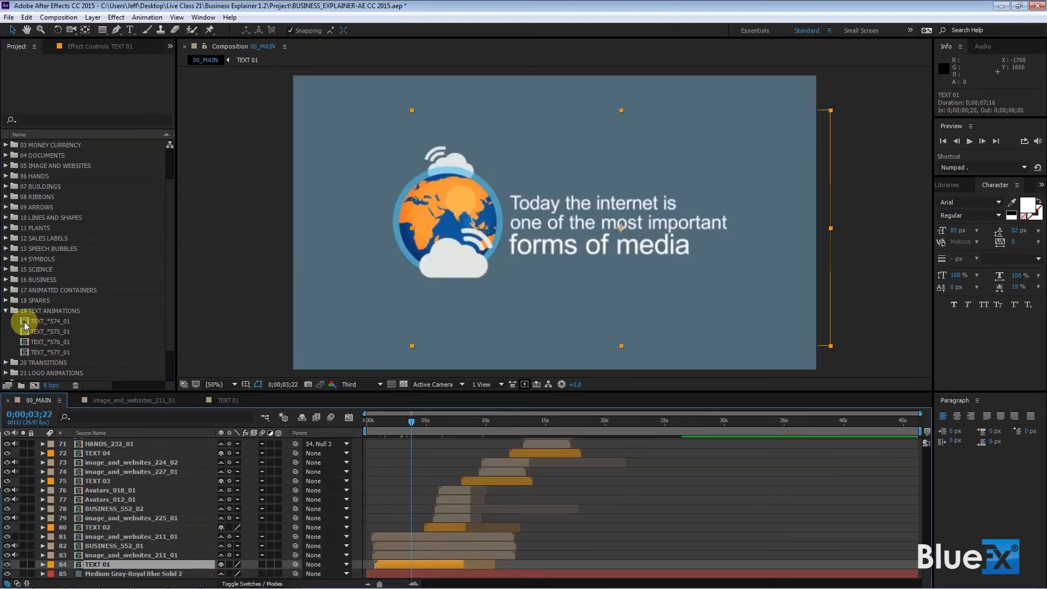
{"action": "double_click", "coordinate": [50, 321]}
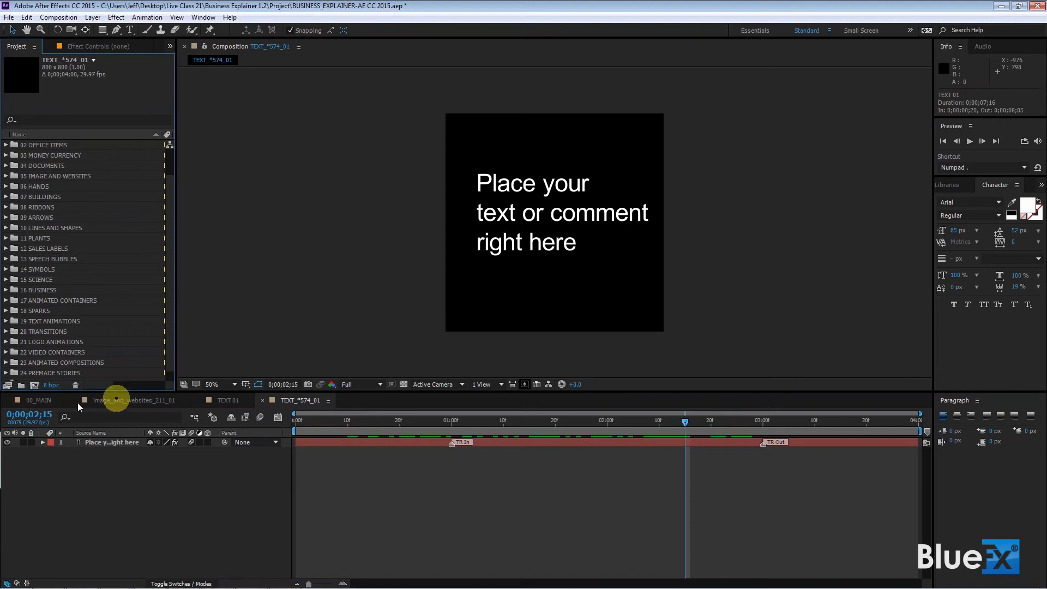
- Return to 00_MAIN and move the playhead to about 7 seconds on the TEXT 02 desktop-computers scene
{"action": "left_click", "coordinate": [38, 400]}
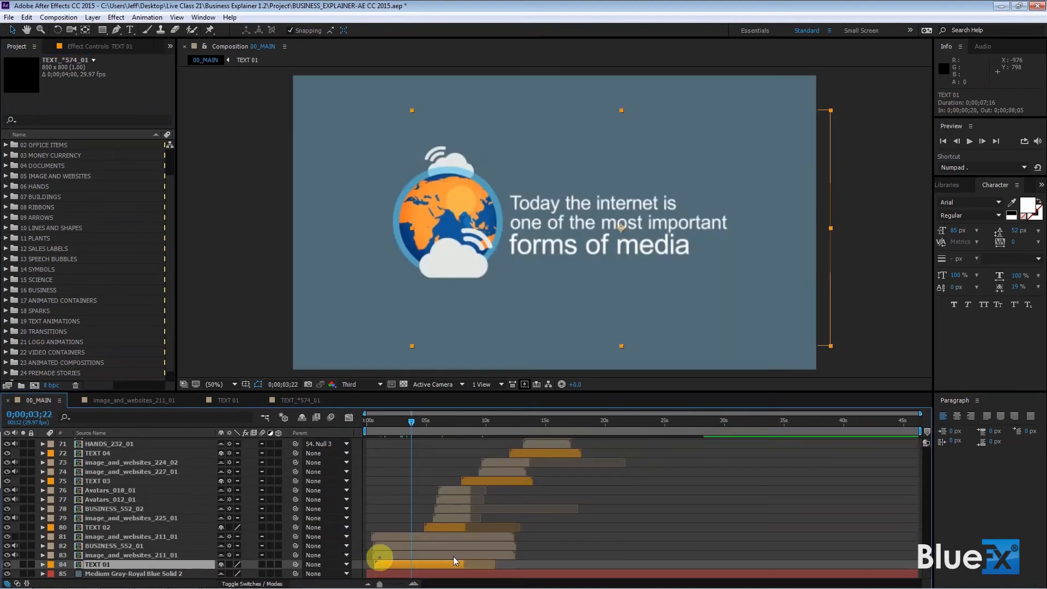
{"action": "mouse_move", "coordinate": [395, 539]}
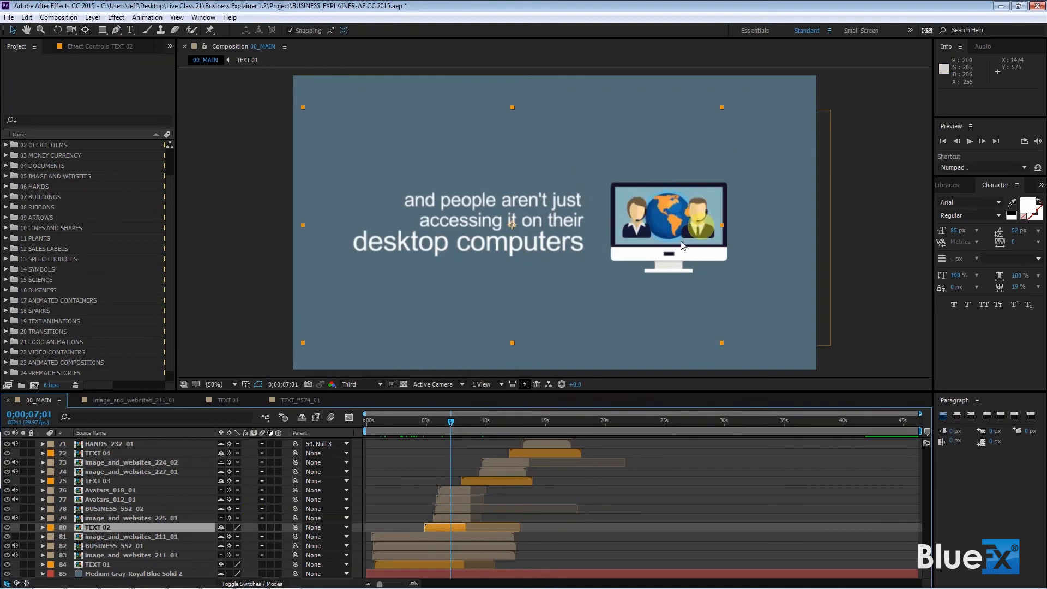
{"action": "left_click", "coordinate": [667, 227]}
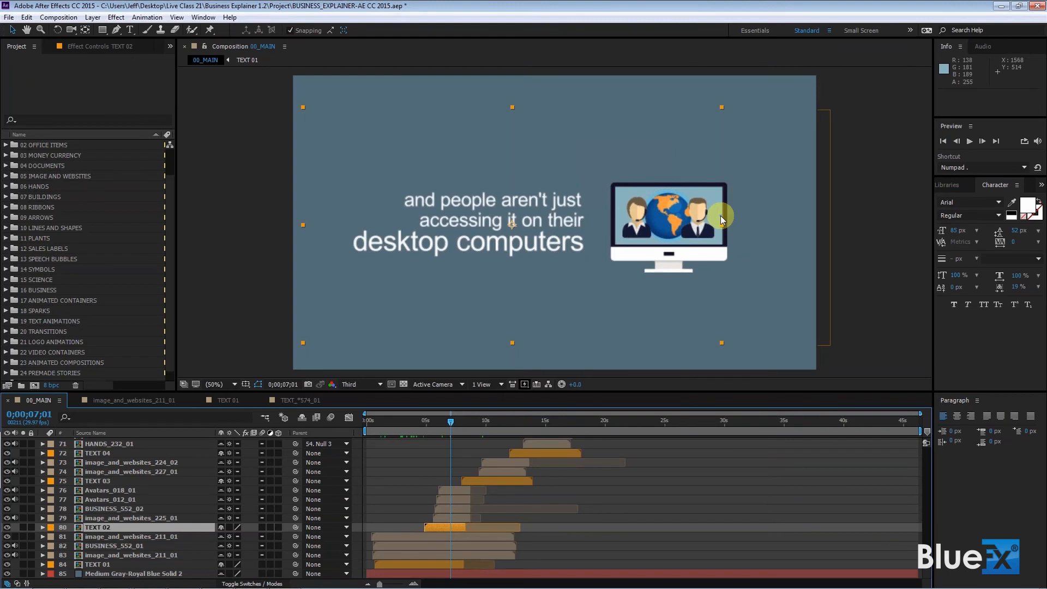
{"action": "mouse_move", "coordinate": [720, 221]}
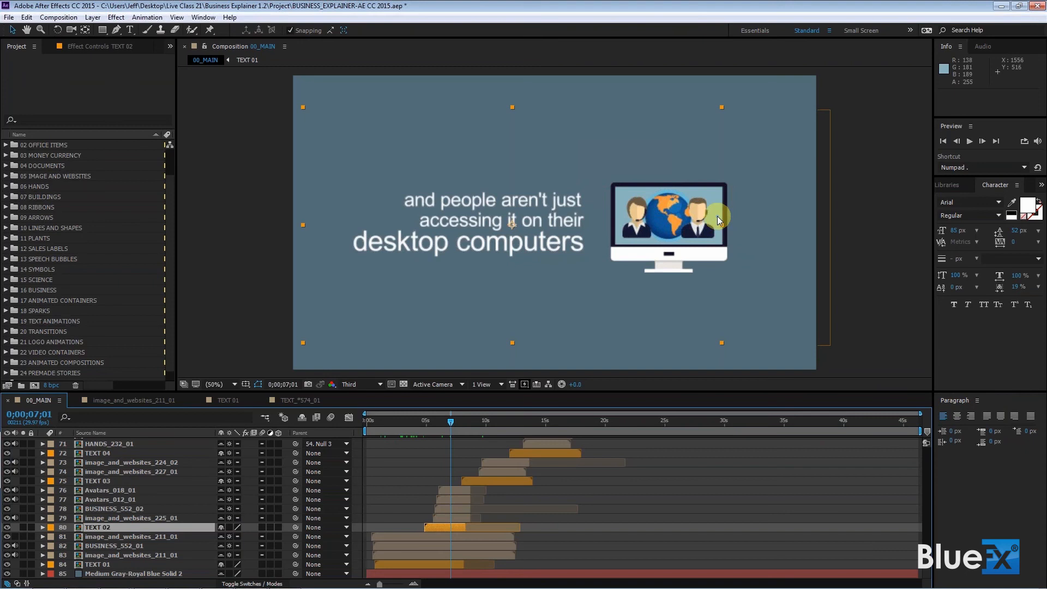
{"action": "mouse_move", "coordinate": [473, 467]}
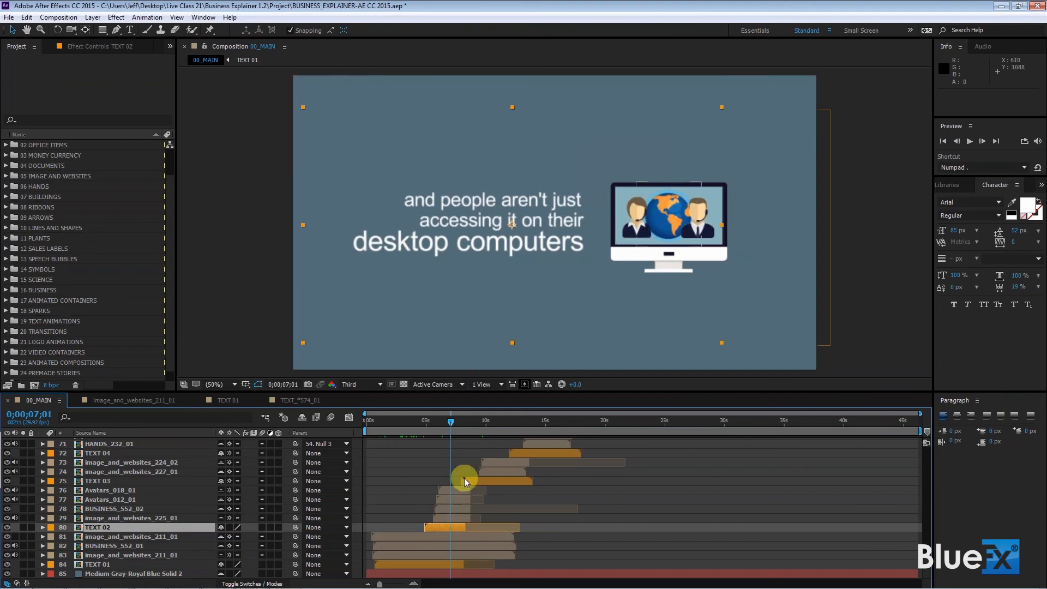
{"action": "mouse_move", "coordinate": [34, 495]}
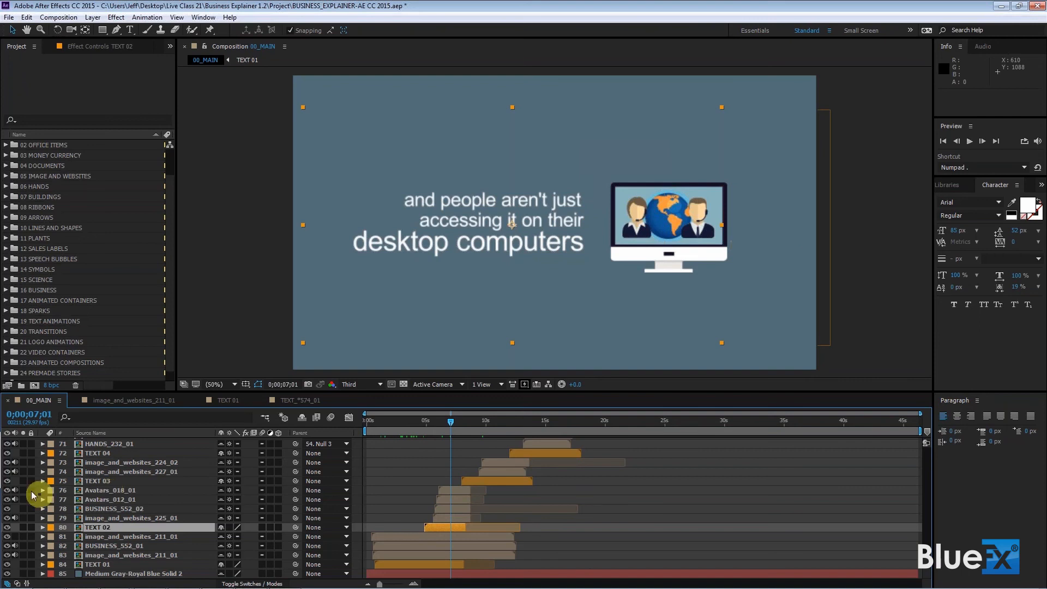
- Solo the avatar layers, BUSINESS_552_02, image_and_websites_225_01 and TEXT 02
{"action": "left_click", "coordinate": [24, 489]}
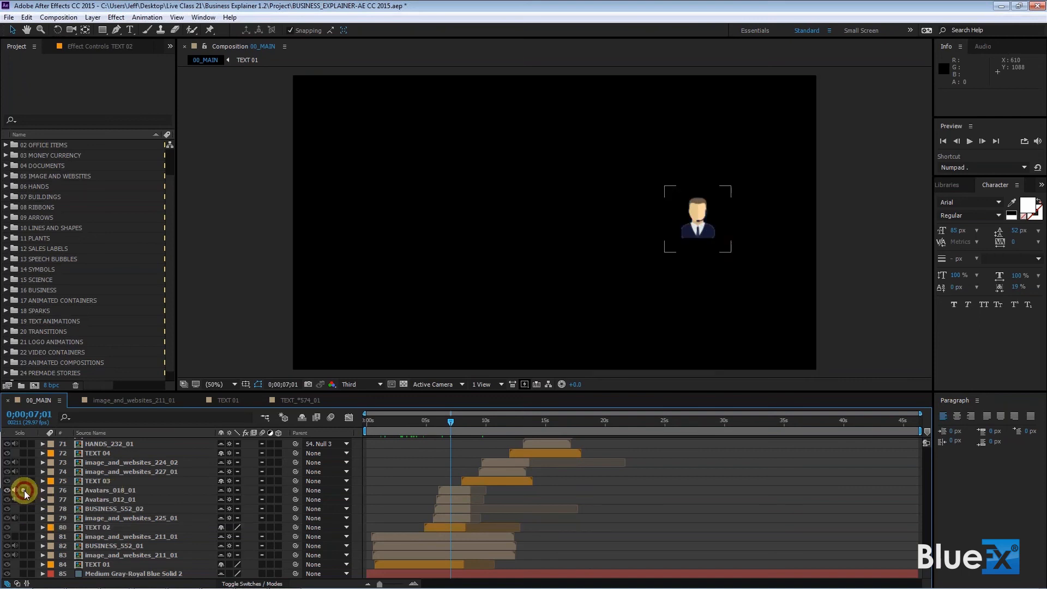
{"action": "left_click", "coordinate": [7, 499]}
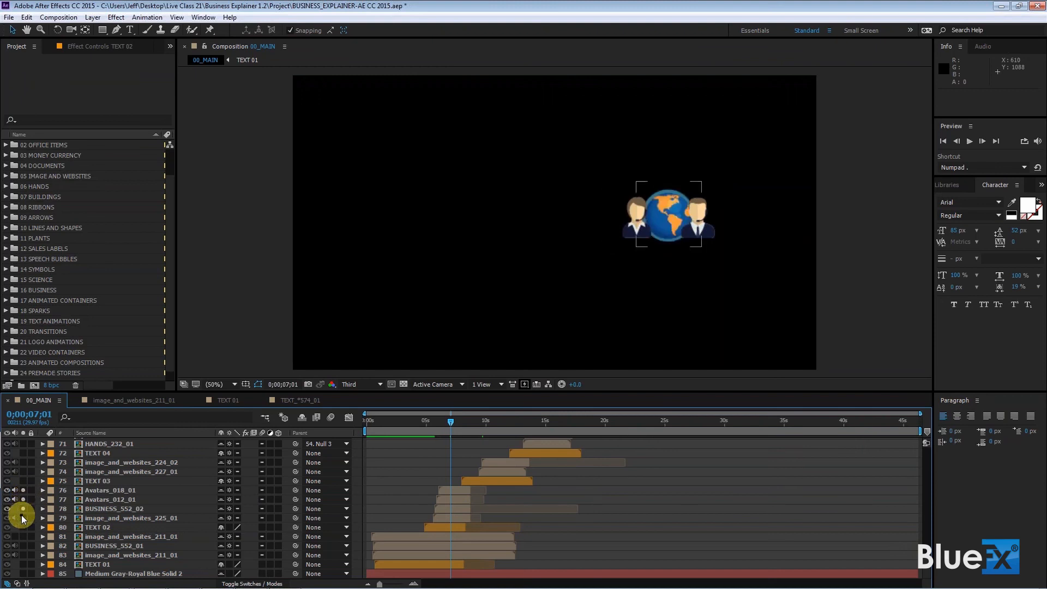
{"action": "left_click", "coordinate": [21, 510]}
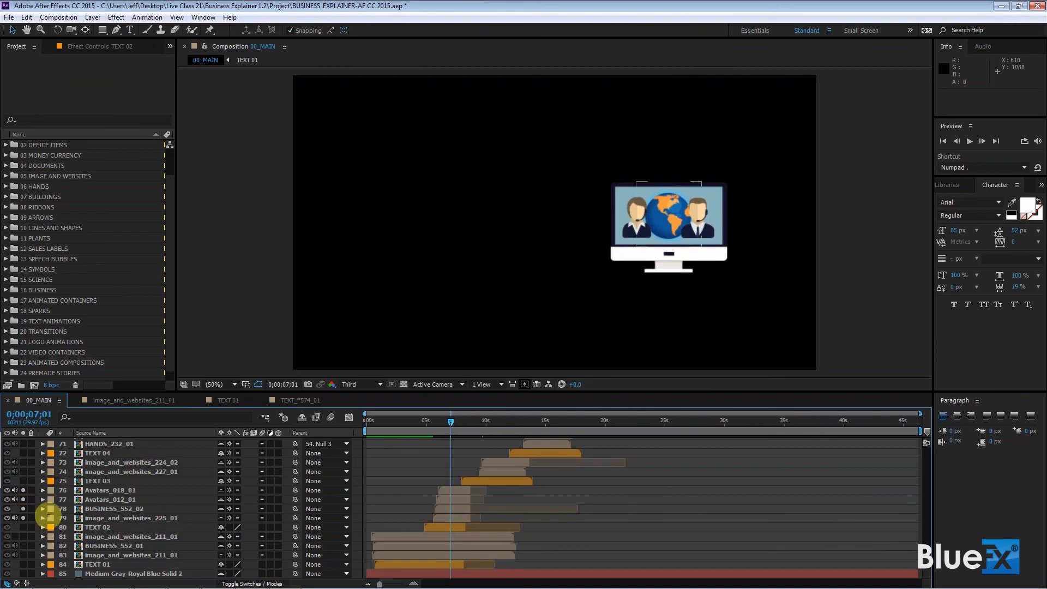
{"action": "left_click", "coordinate": [7, 528]}
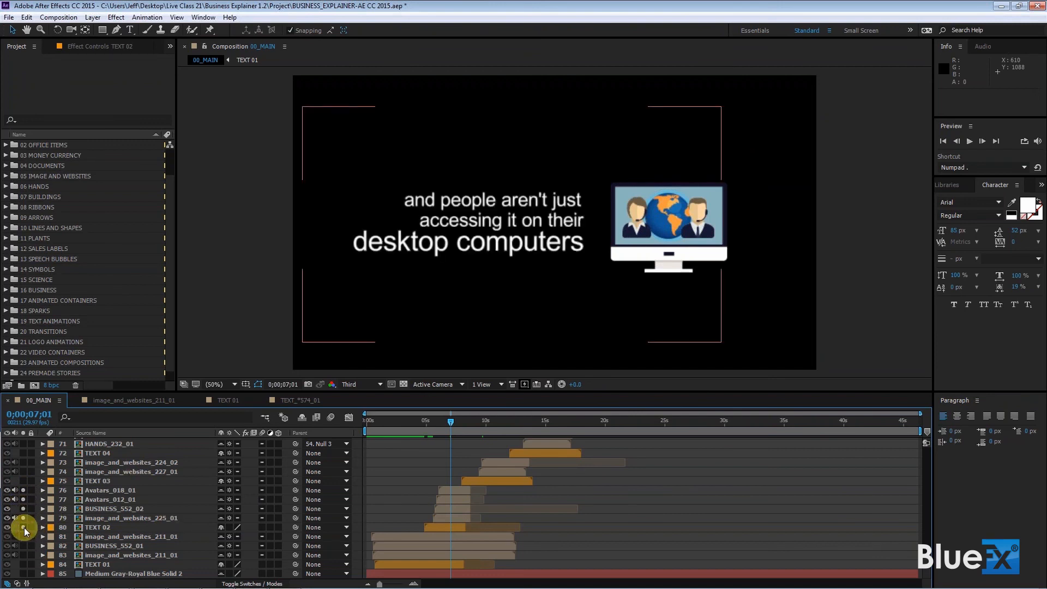